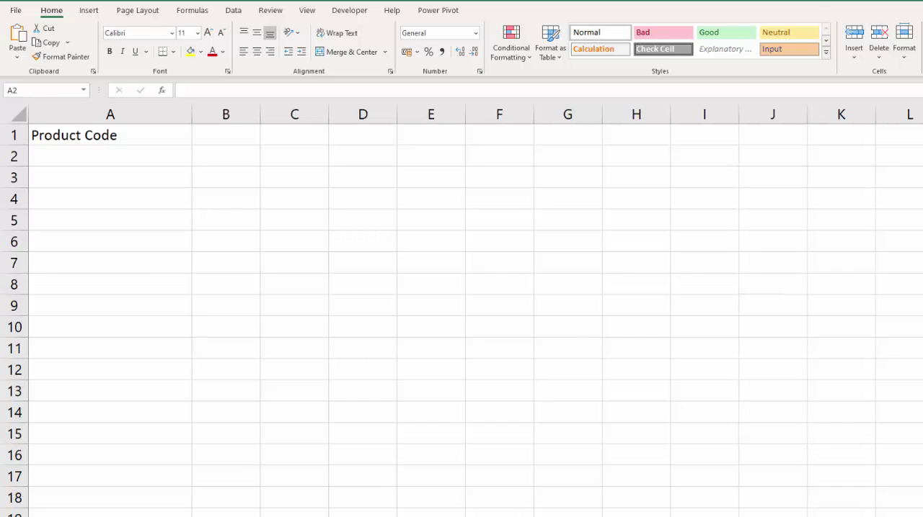
mouse_move(533, 335)
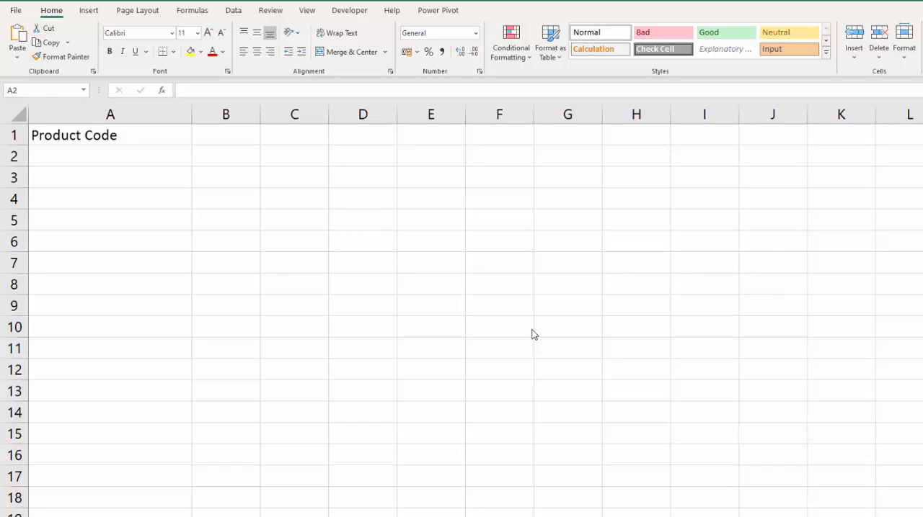
mouse_move(441, 320)
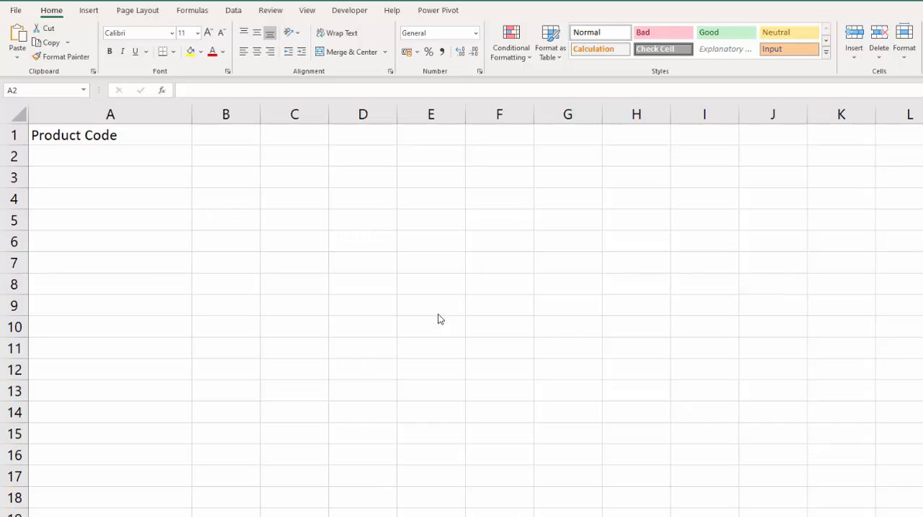
mouse_move(226, 163)
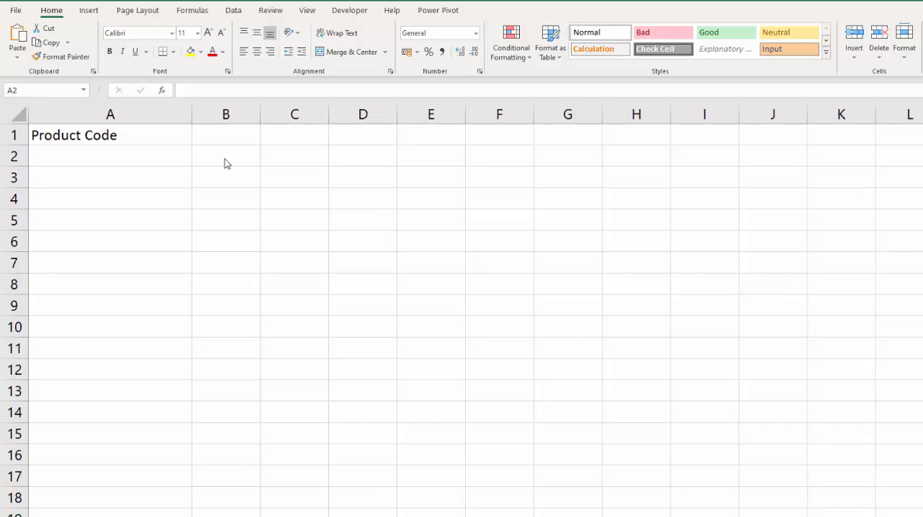
Step: Enter =LEFT(A2)=" " in B2 and a leading-space code GHI in A2, returning TRUE
left_click(224, 156)
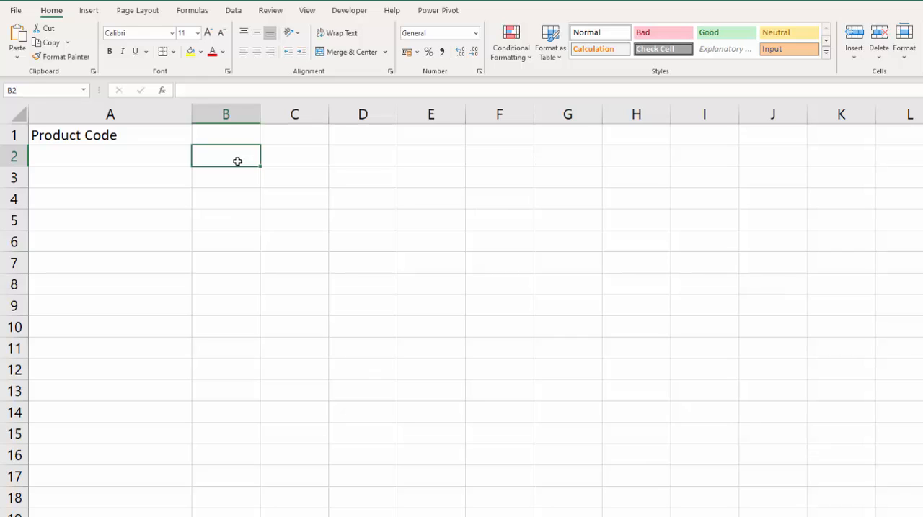
type("=lef")
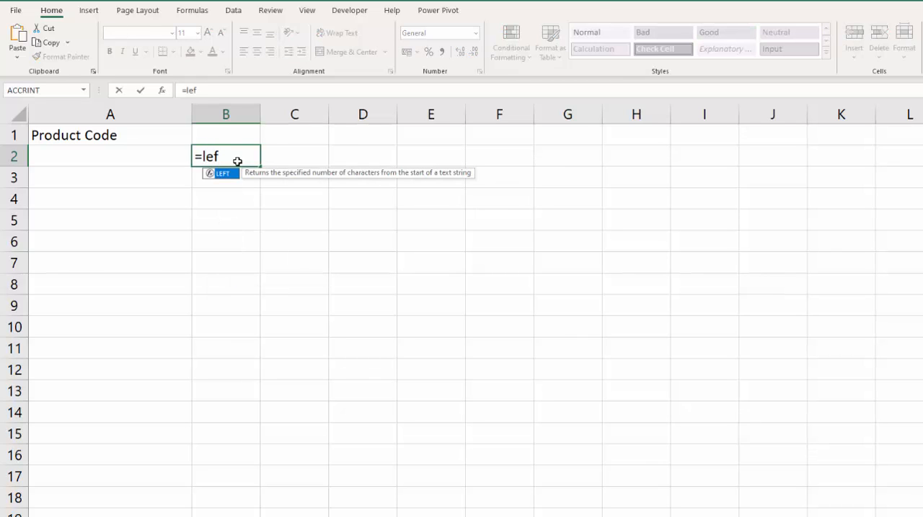
type("t(")
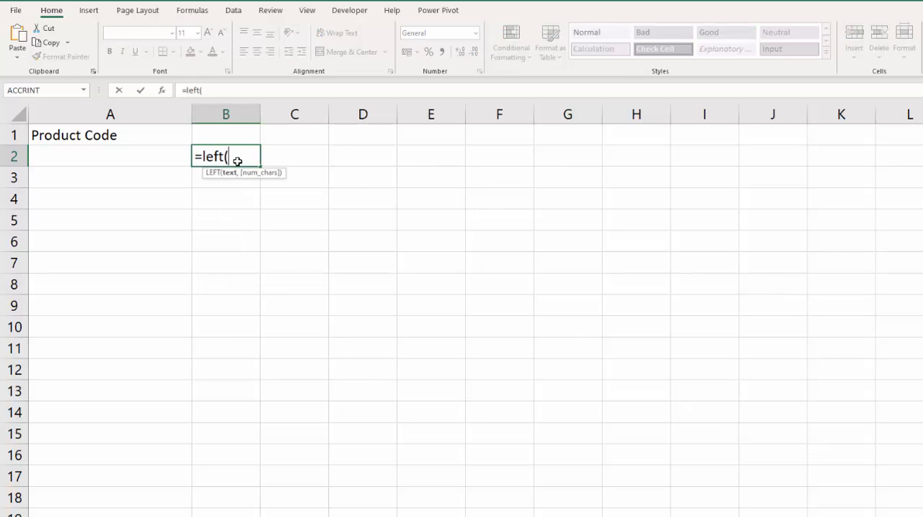
mouse_move(144, 167)
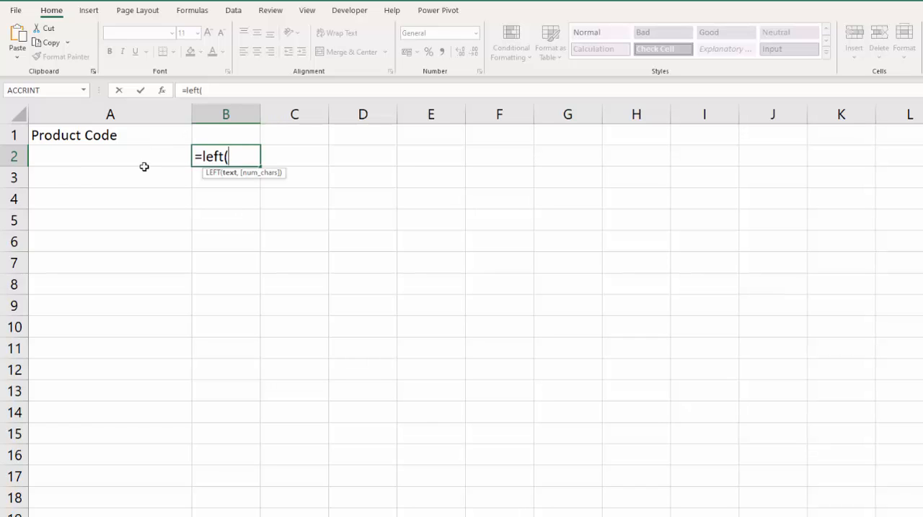
left_click(110, 156)
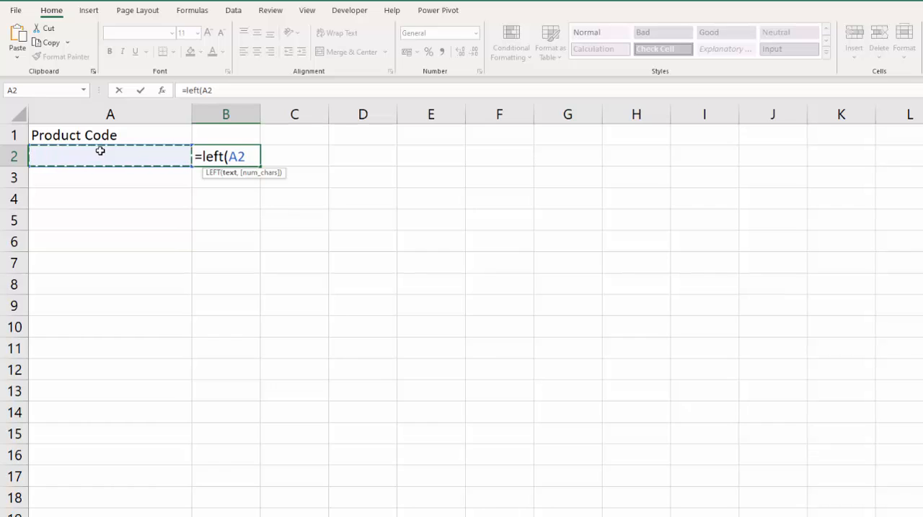
type(")")
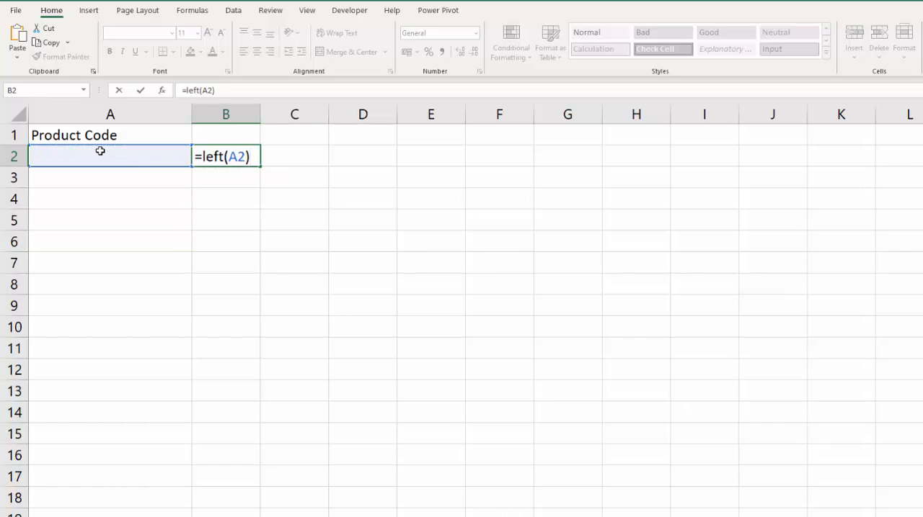
type("=")
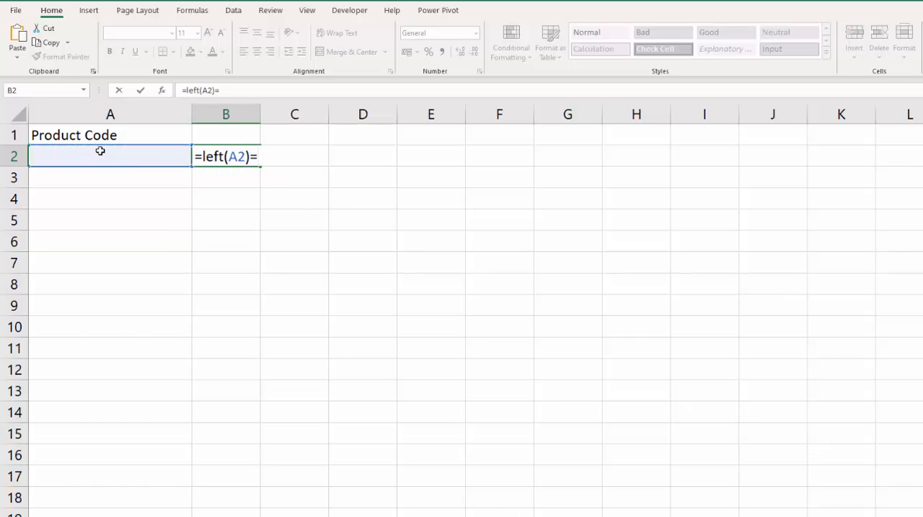
type("\" \"")
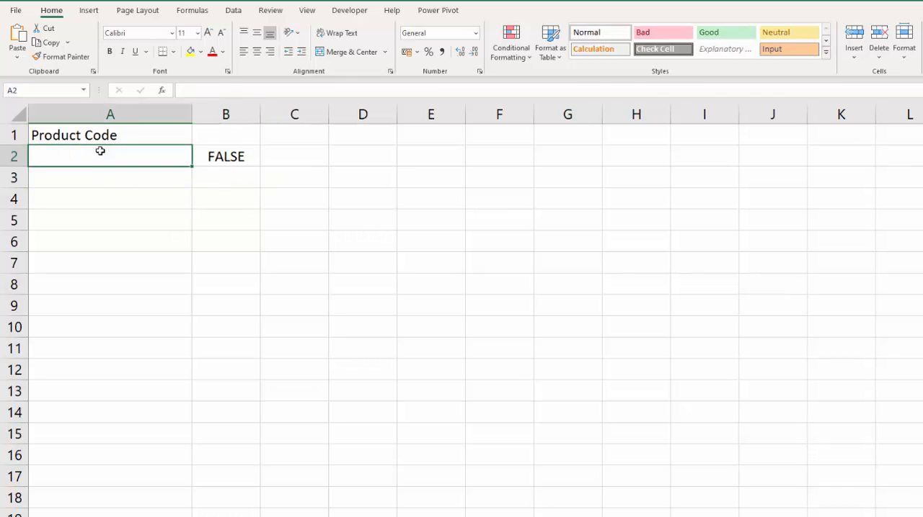
type("GHI")
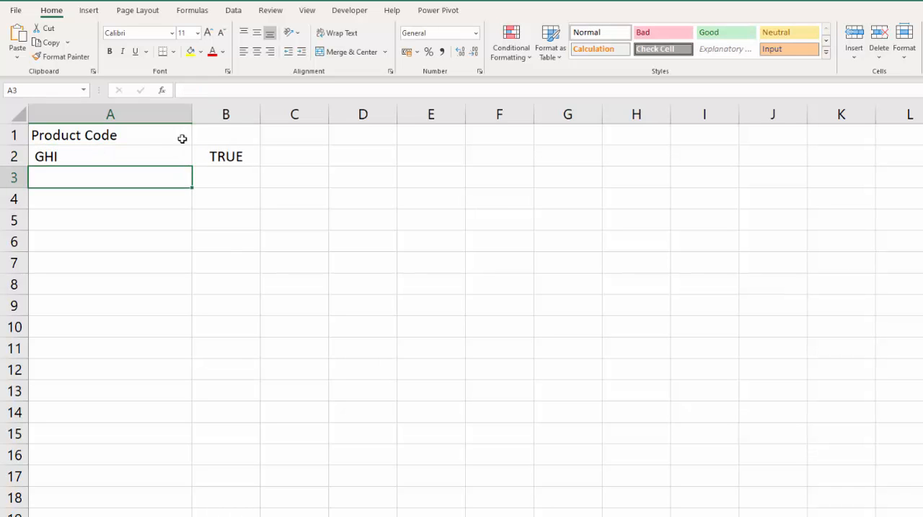
mouse_move(234, 139)
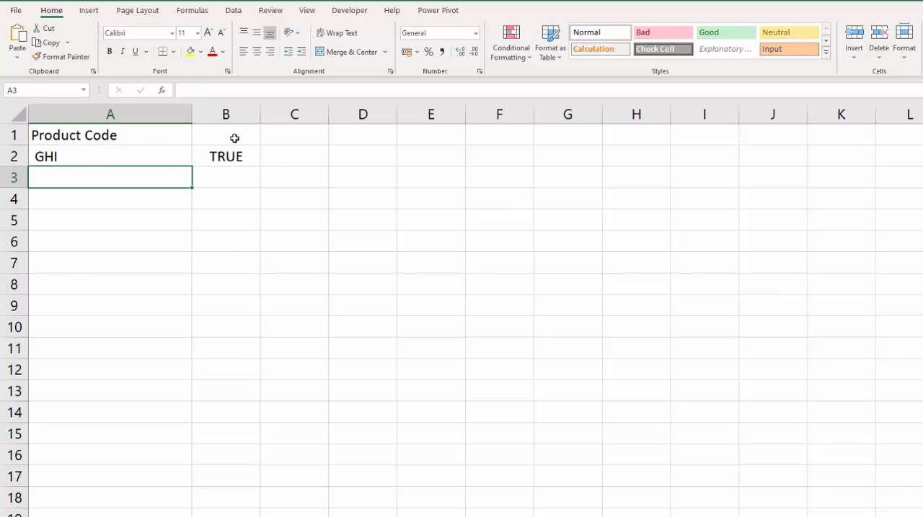
Step: Head B1 and C1 as Leading and Trailing, then enter =RIGHT(A2)=" " in C2 returning TRUE
left_click(225, 136)
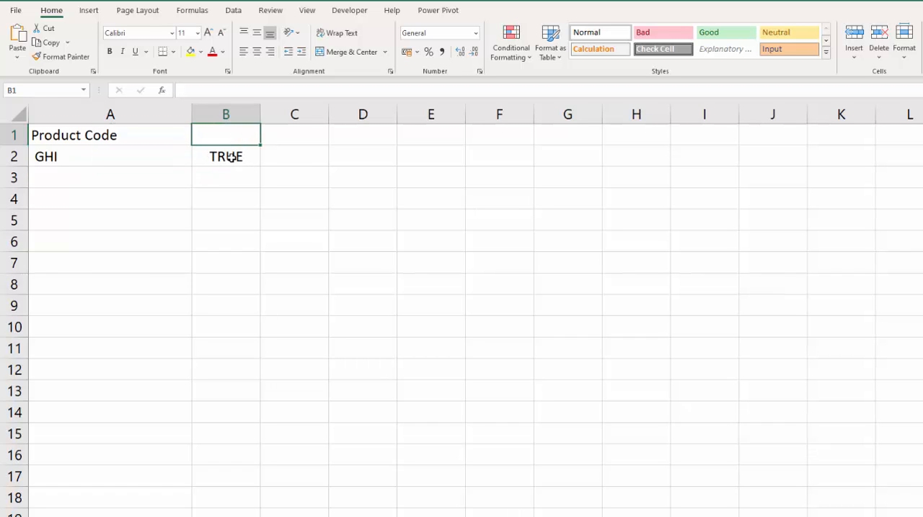
type("Leading")
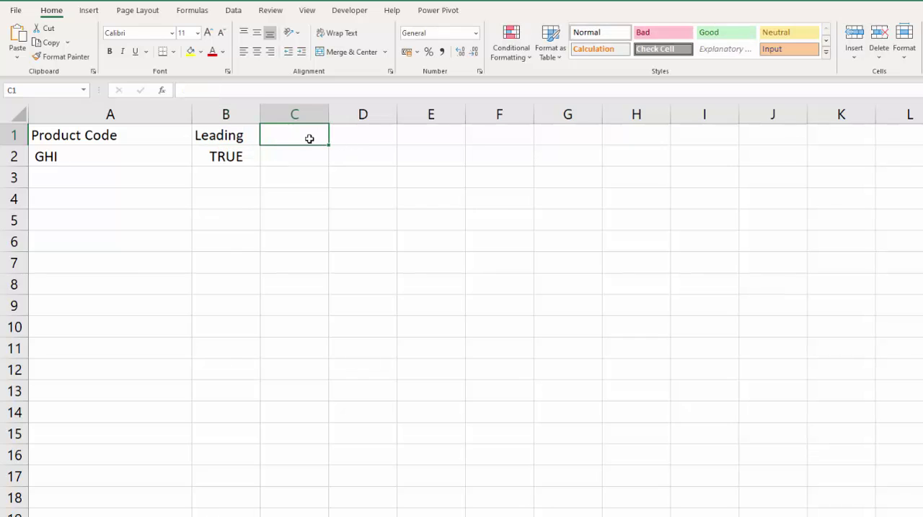
type("Trailing")
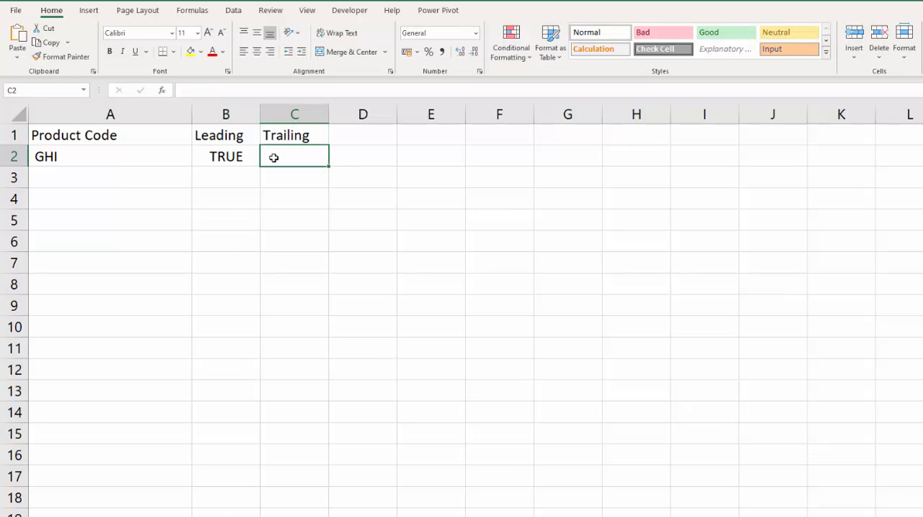
type("=right(")
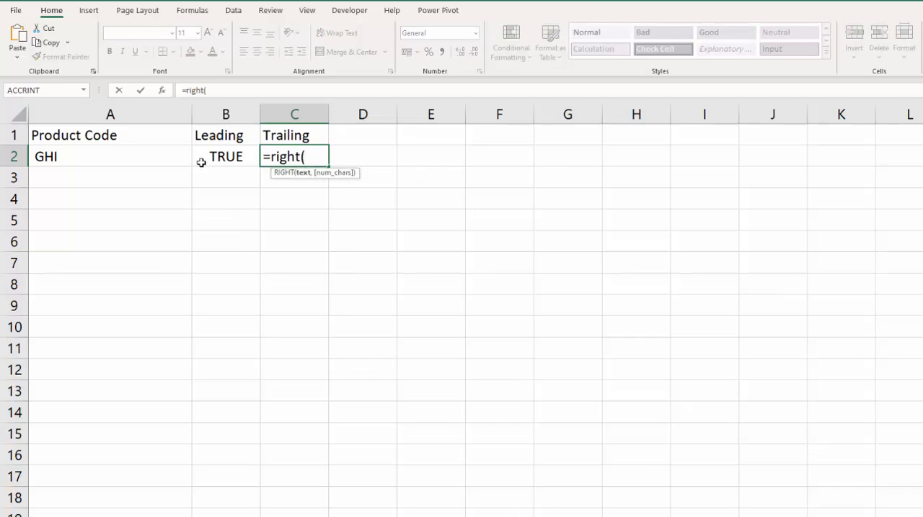
left_click(109, 156)
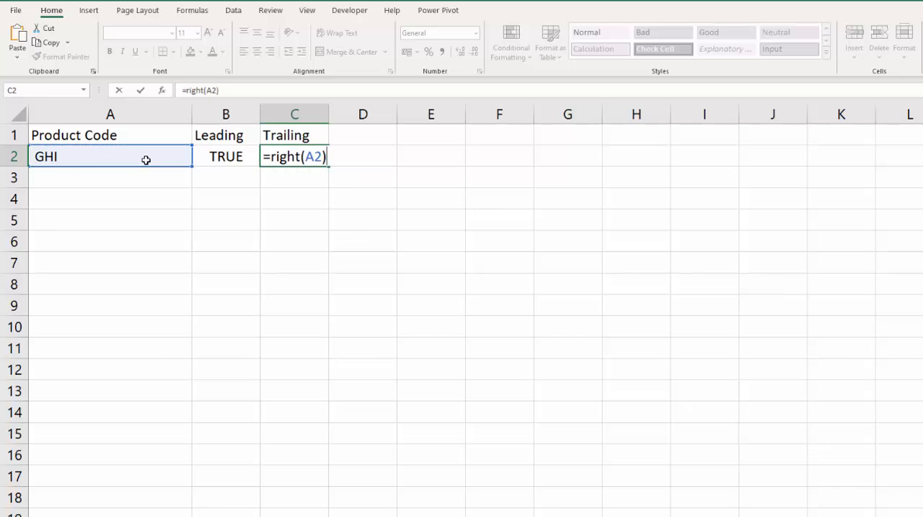
type("=\" \"")
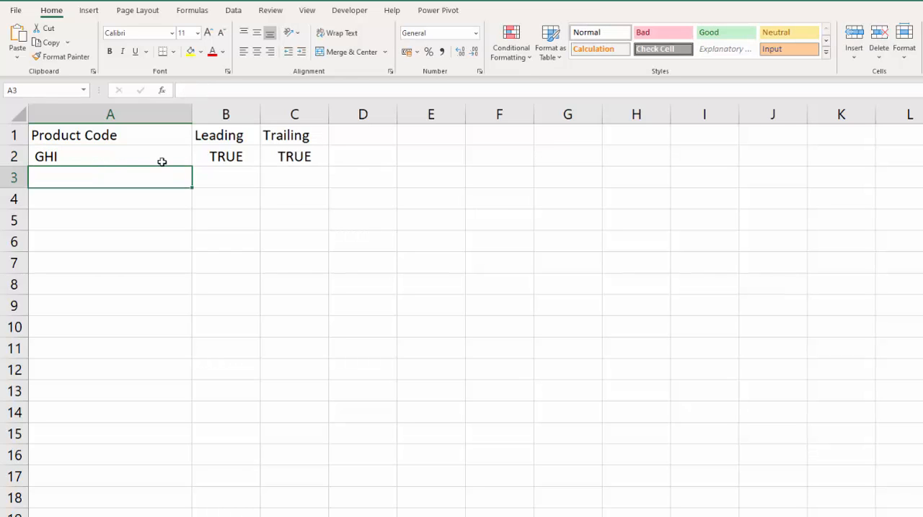
Step: Head D1 'Contains 2 spaces' and enter =FIND(" ",A2) in D2, returning 5 for the double-spaced code
left_click(363, 135)
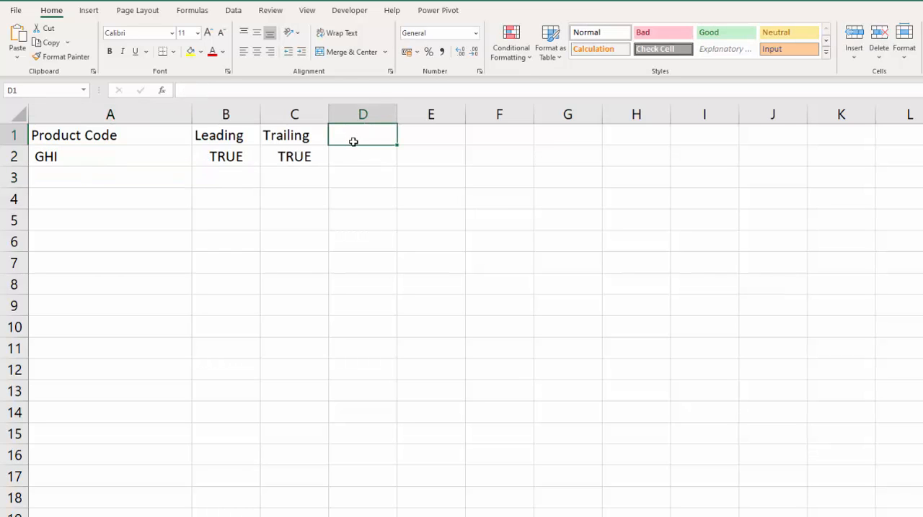
type("Contains 2 spaces")
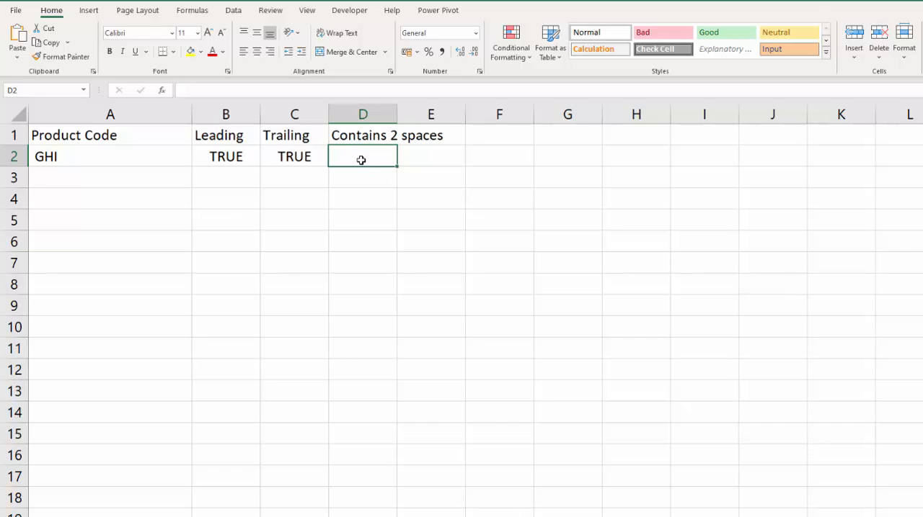
type("=")
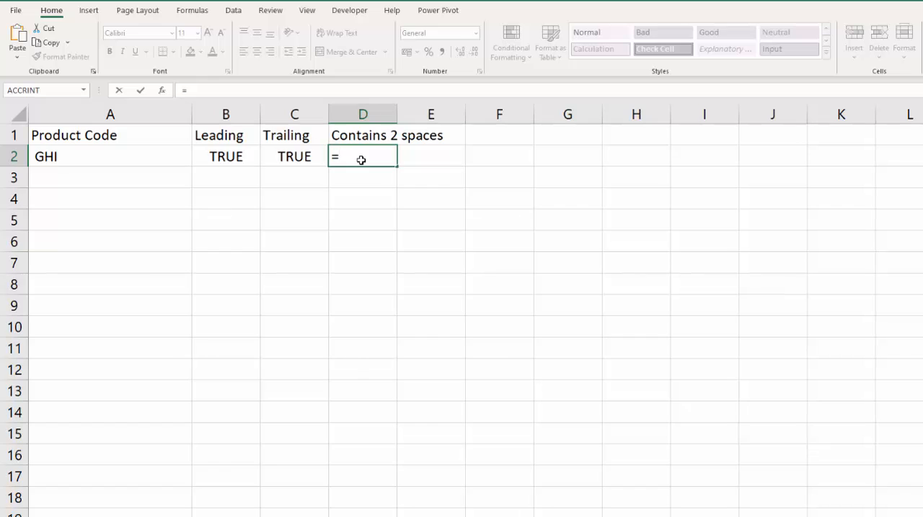
type("find(")
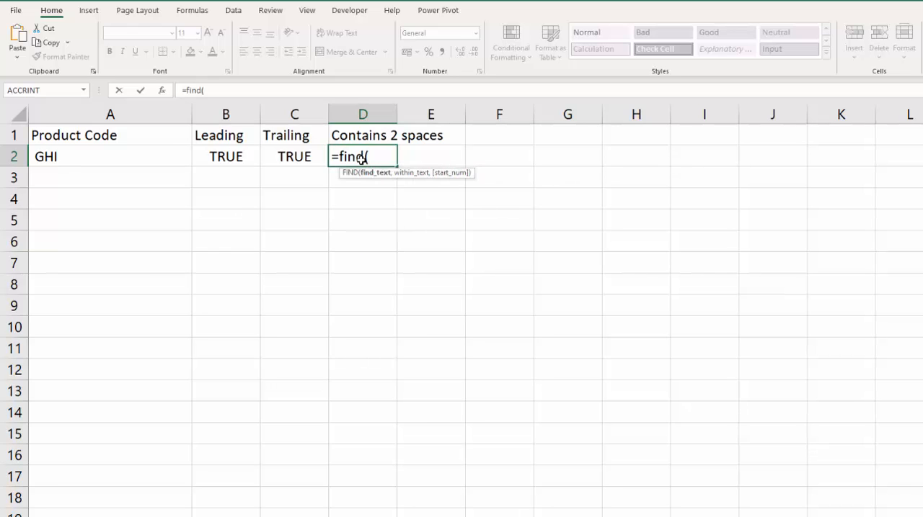
type("\" b")
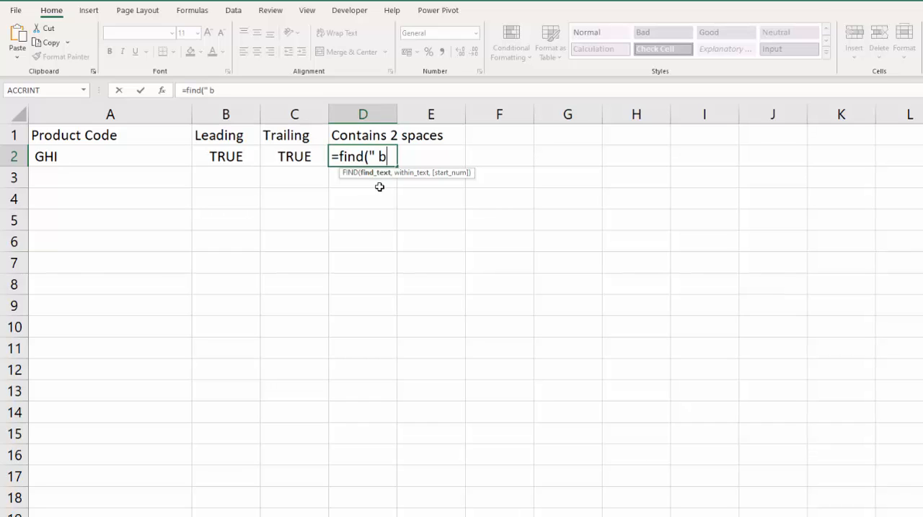
key("backspace")
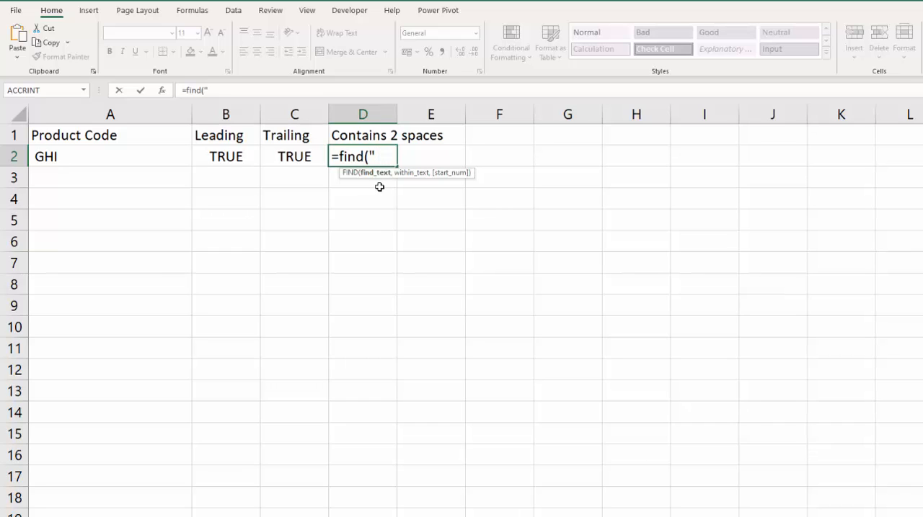
type("\",")
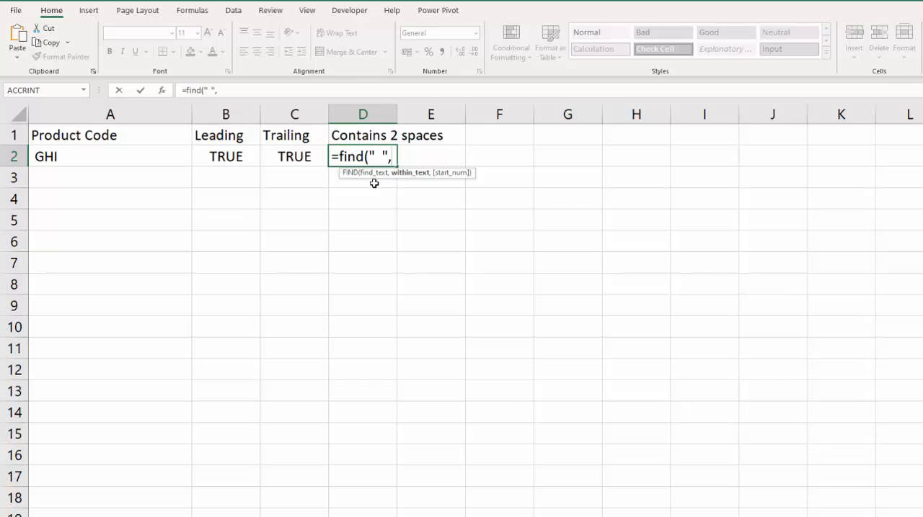
left_click(110, 156)
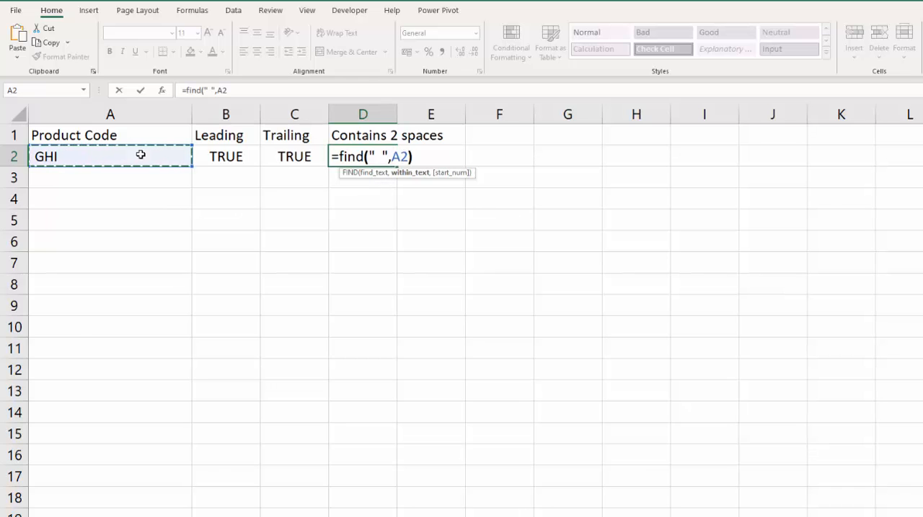
key("Return")
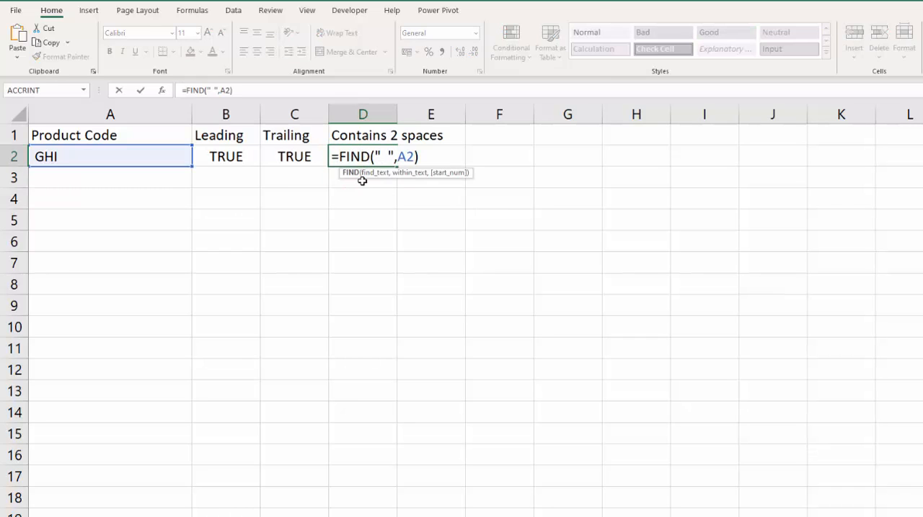
type("  Y")
key("Return")
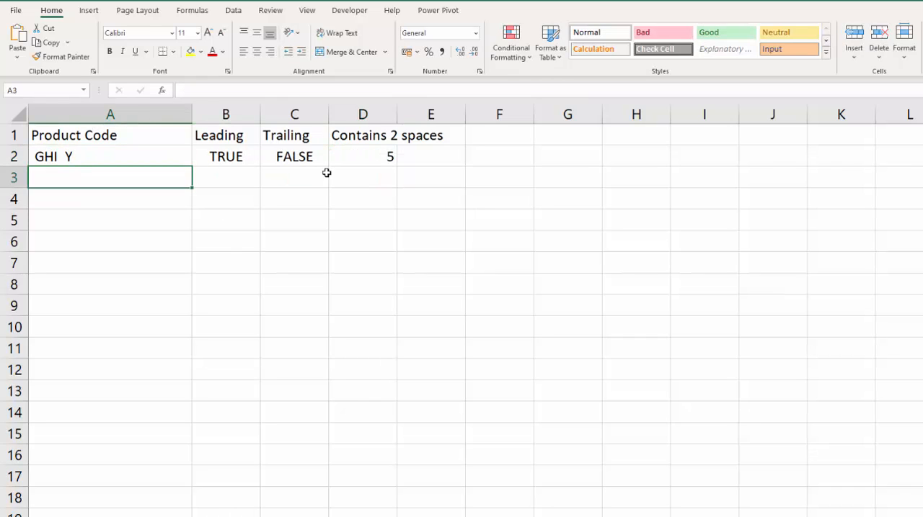
mouse_move(375, 157)
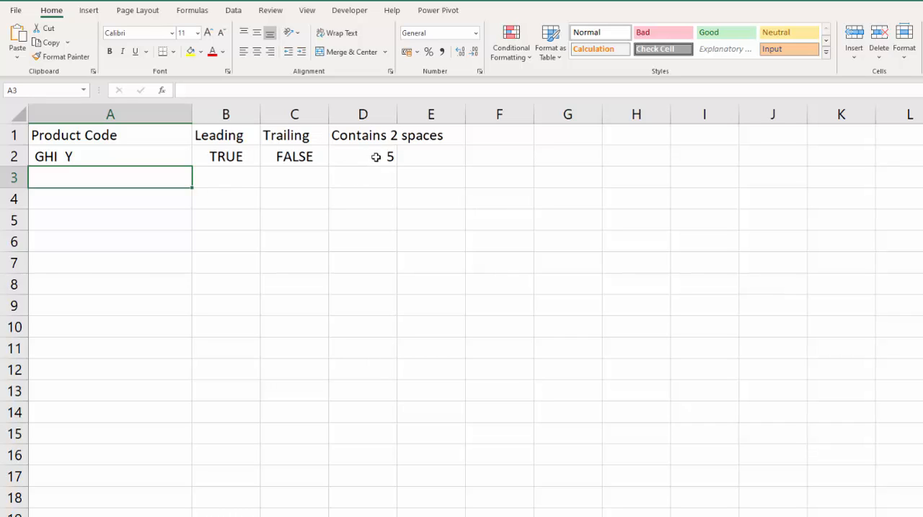
Step: Wrap the FIND formula in ISNUMBER so D2 shows TRUE, editing the product code around it
double_click(110, 155)
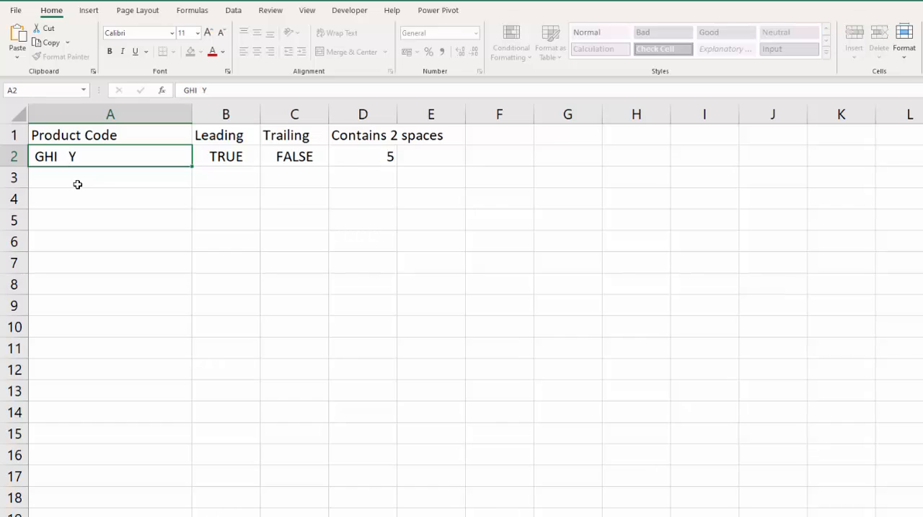
left_click(109, 178)
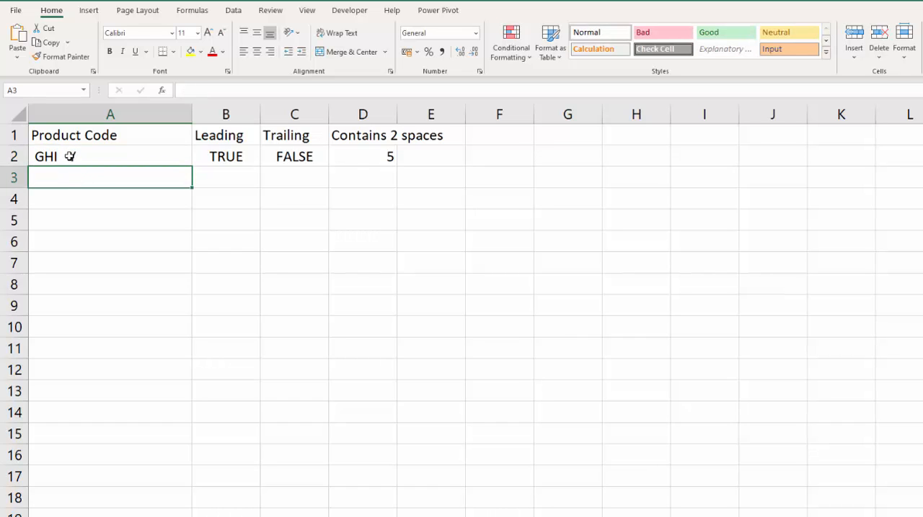
mouse_move(270, 172)
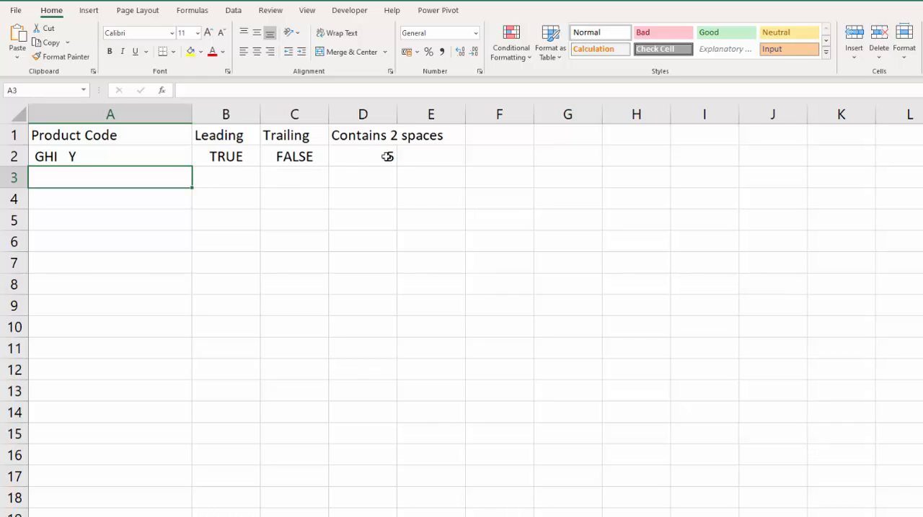
type("=FIND(\" \",A2)")
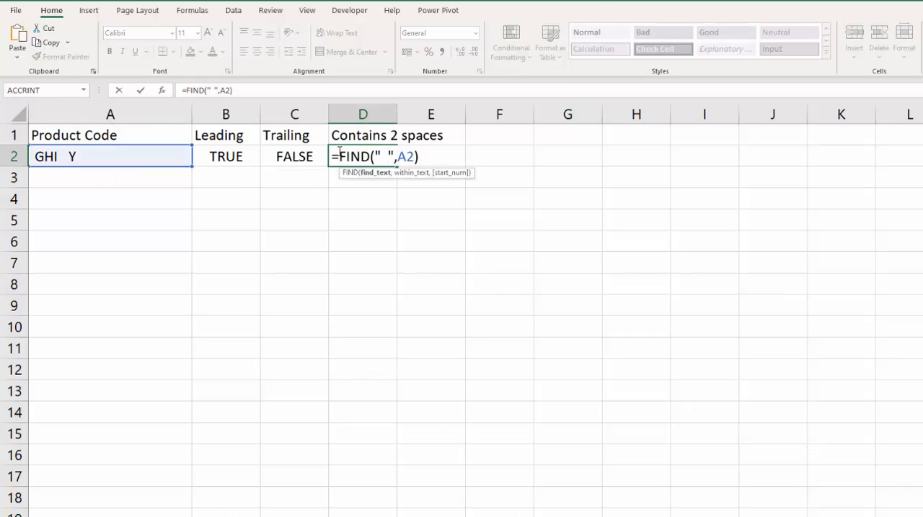
type("IS")
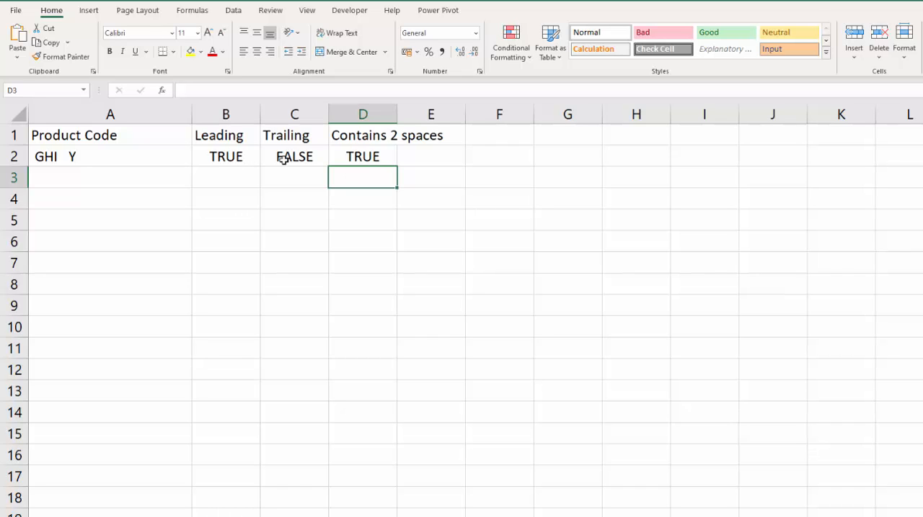
double_click(110, 156)
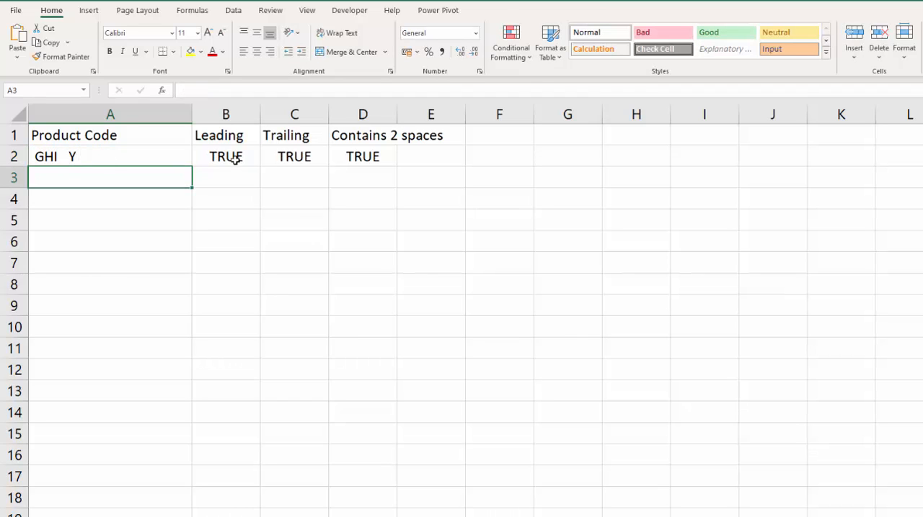
mouse_move(294, 155)
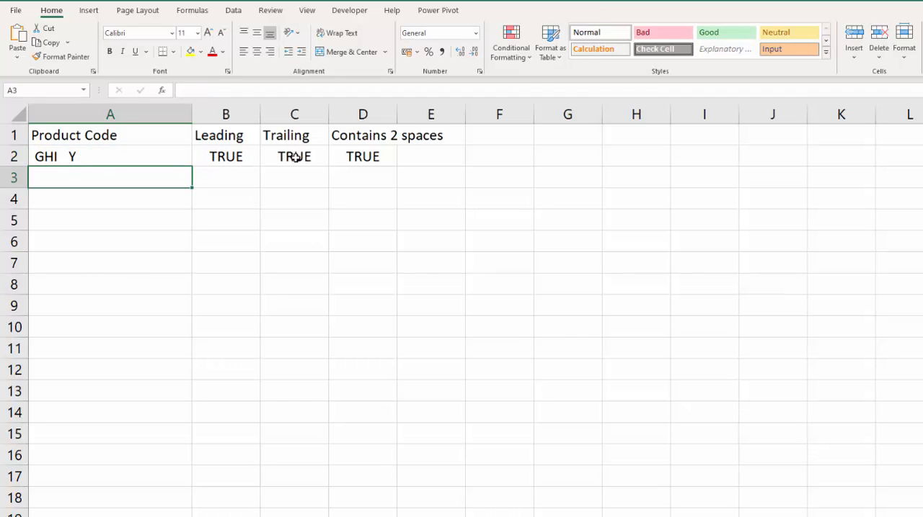
mouse_move(83, 159)
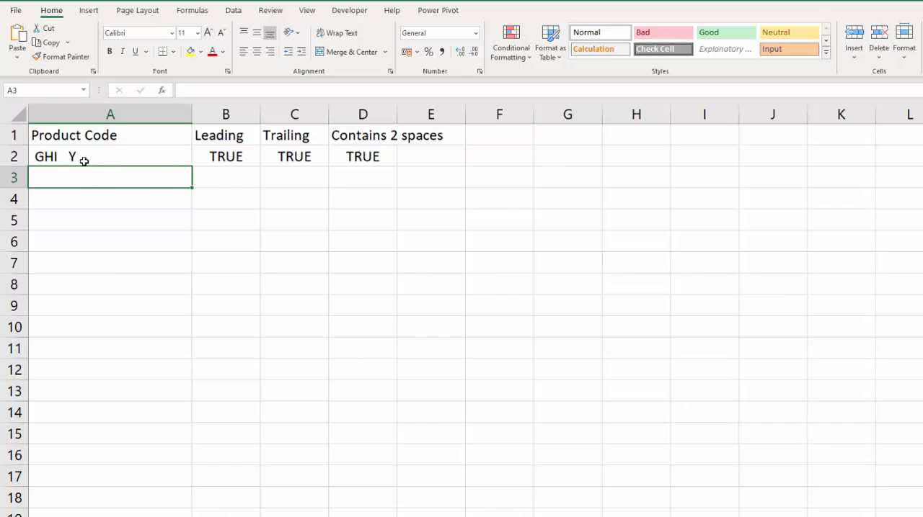
mouse_move(205, 160)
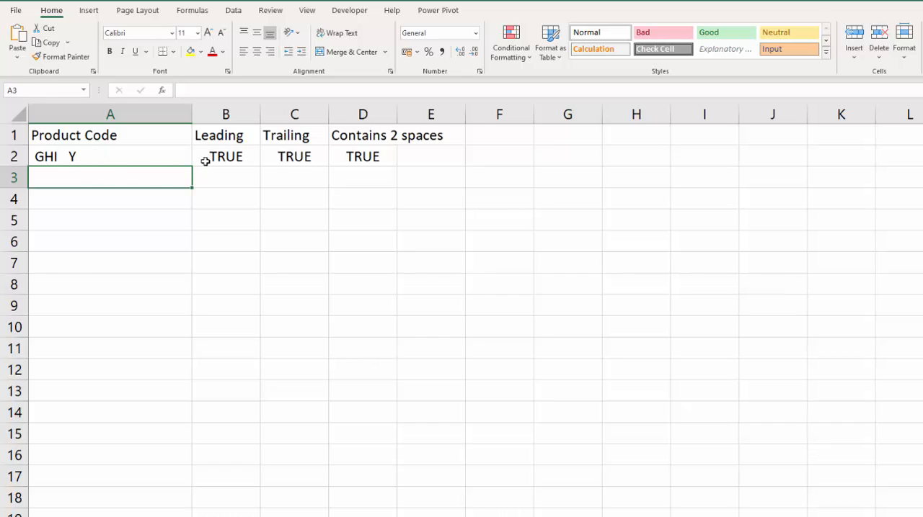
mouse_move(283, 141)
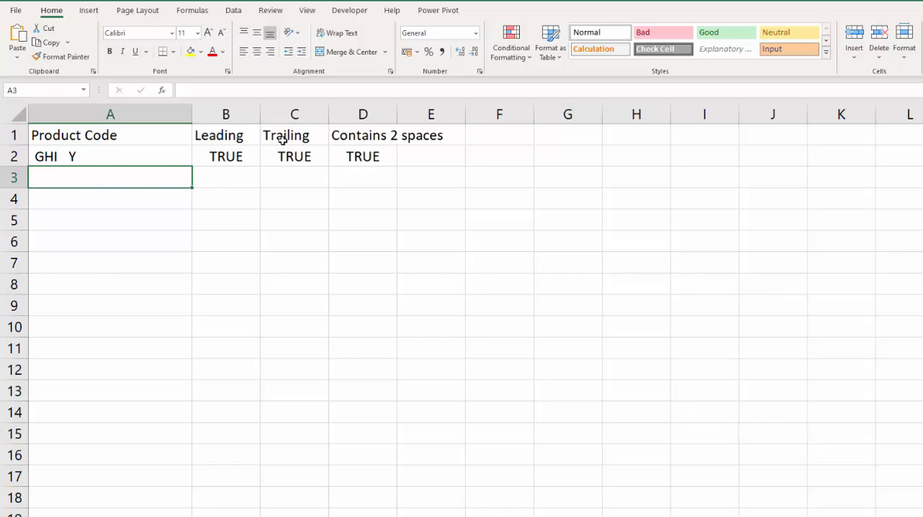
mouse_move(392, 165)
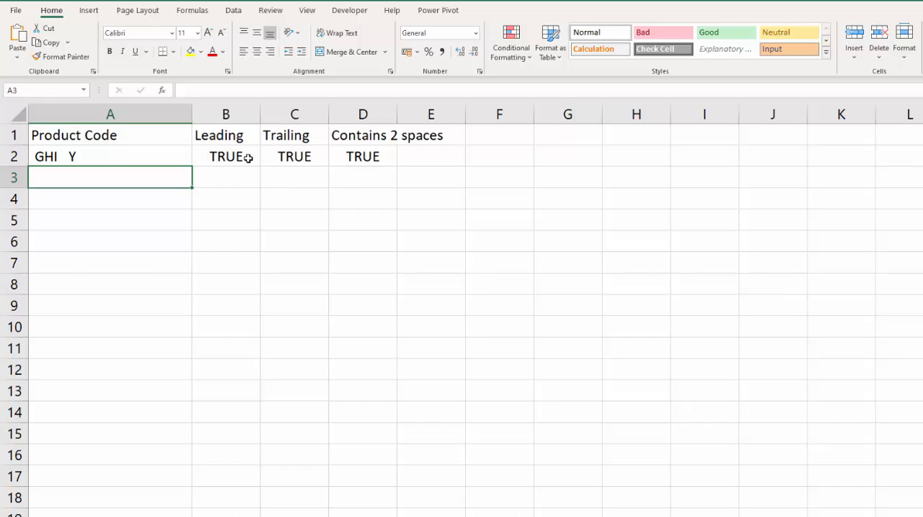
mouse_move(271, 151)
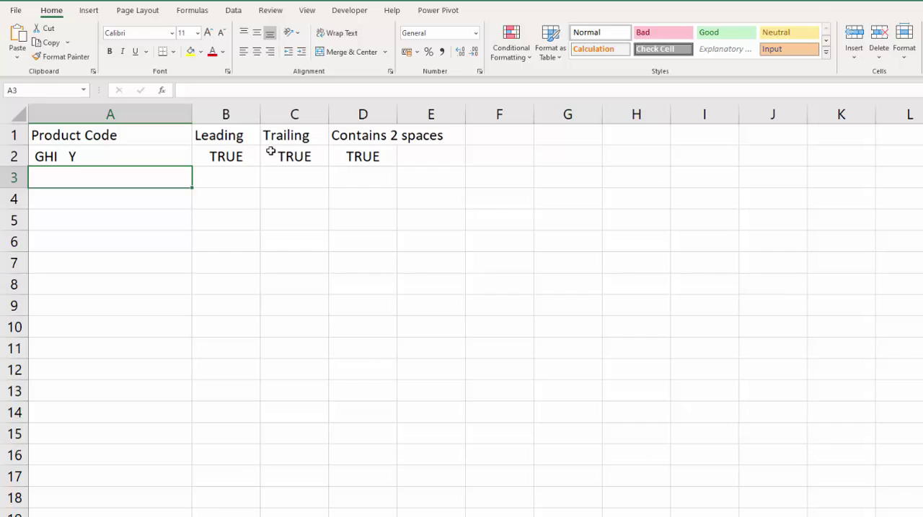
mouse_move(360, 156)
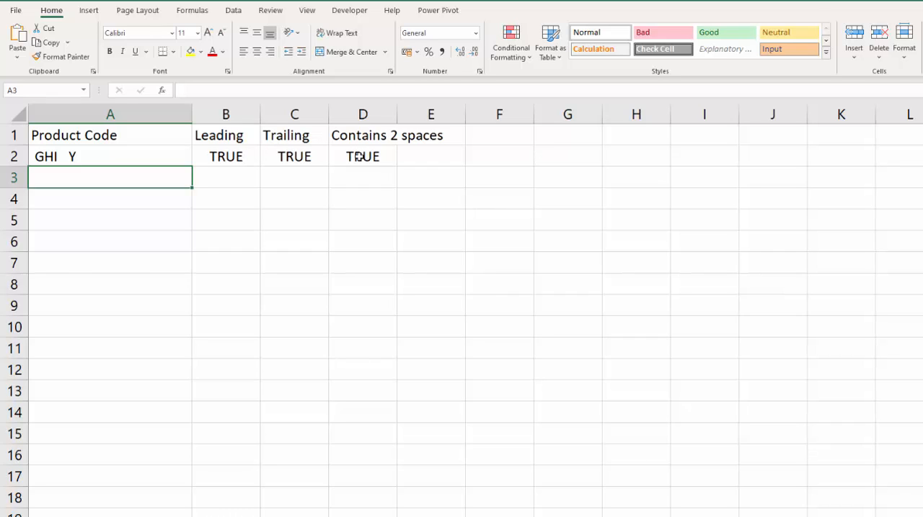
Step: Select E2 as the spot for a combined space check
left_click(429, 156)
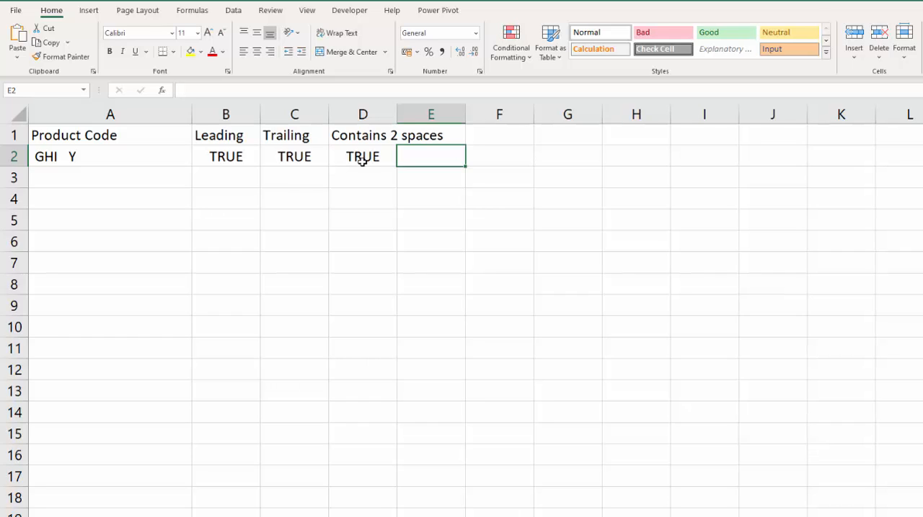
Step: Review the Leading formula, then begin =OR(LEFT(A2)=" " in E2
left_click(225, 156)
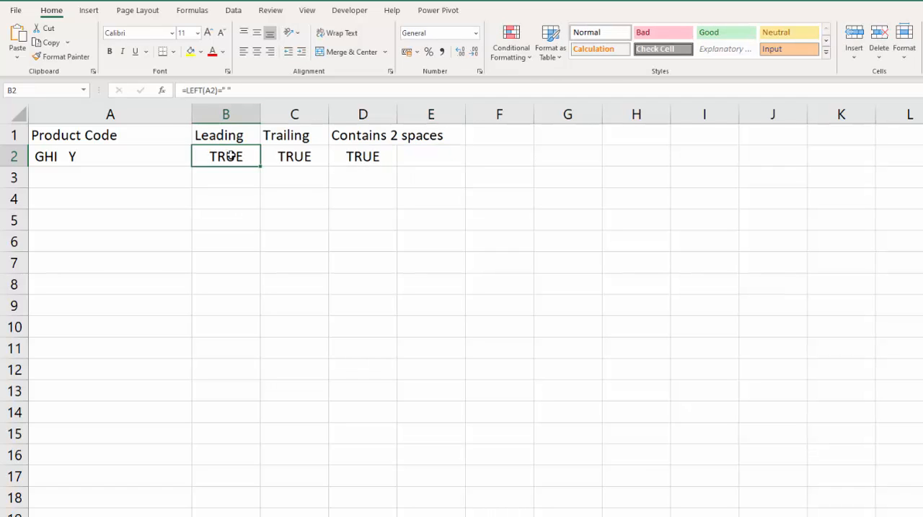
double_click(225, 156)
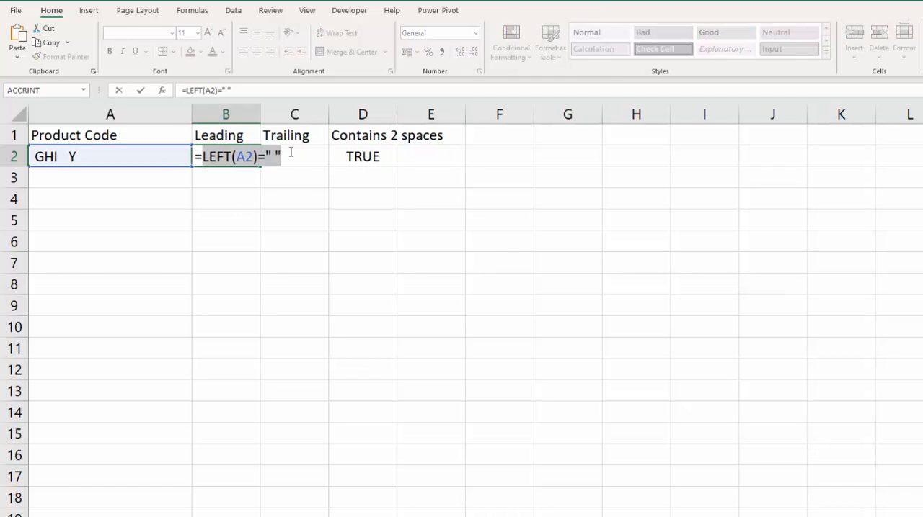
key("Return")
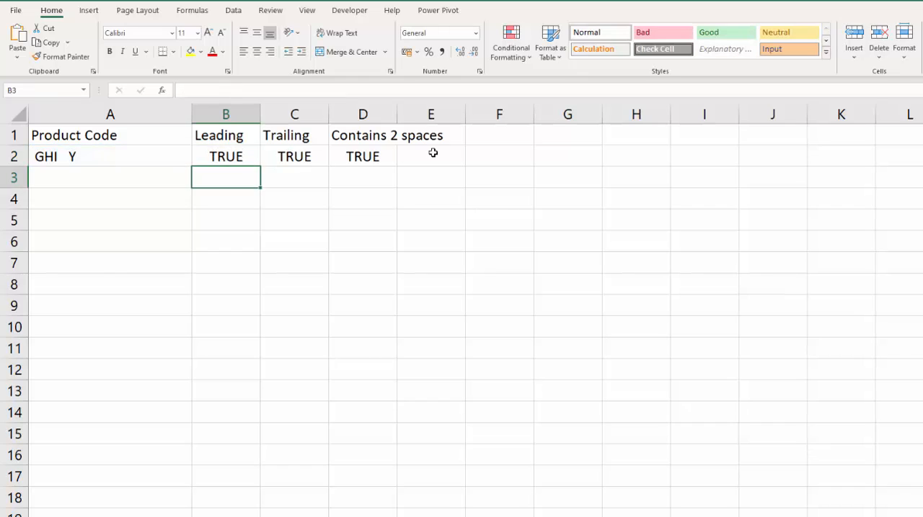
type("=O")
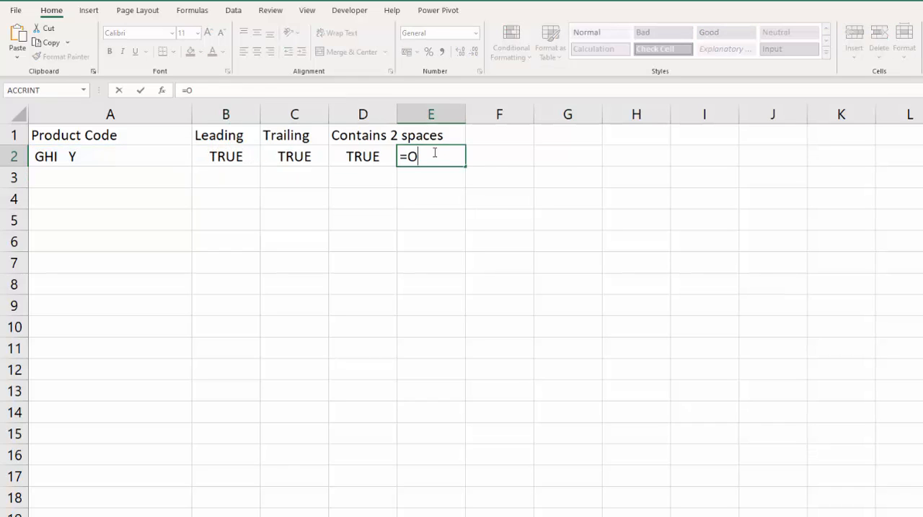
type("R(")
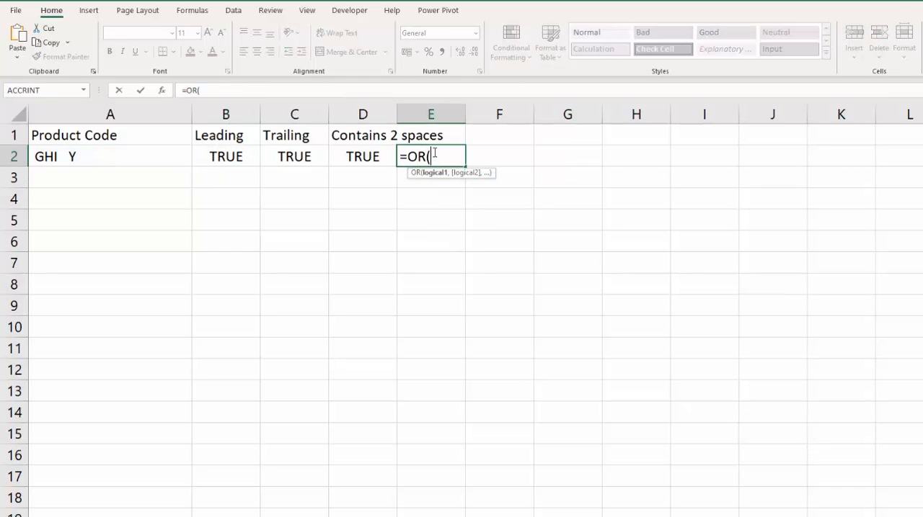
type("LEFT(A2)=\" \"")
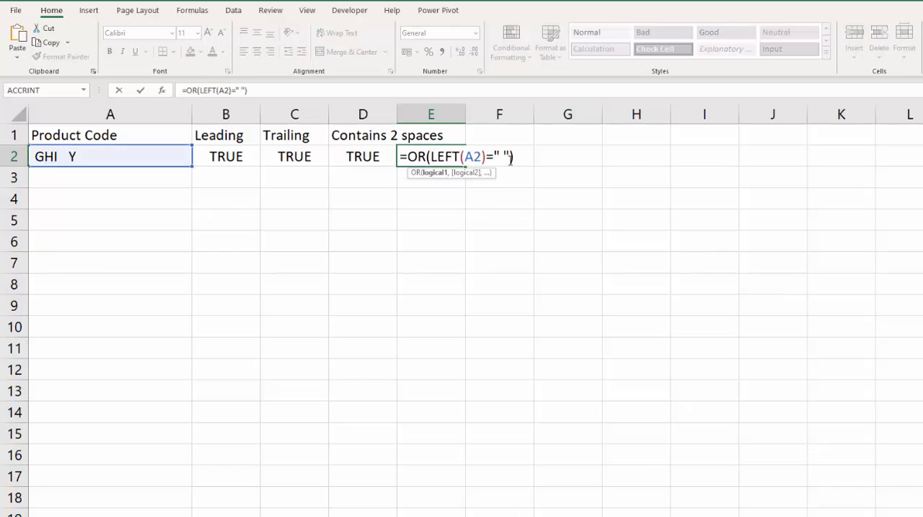
Step: Continue the OR formula in E2 combining the space checks, returning TRUE
left_click(294, 155)
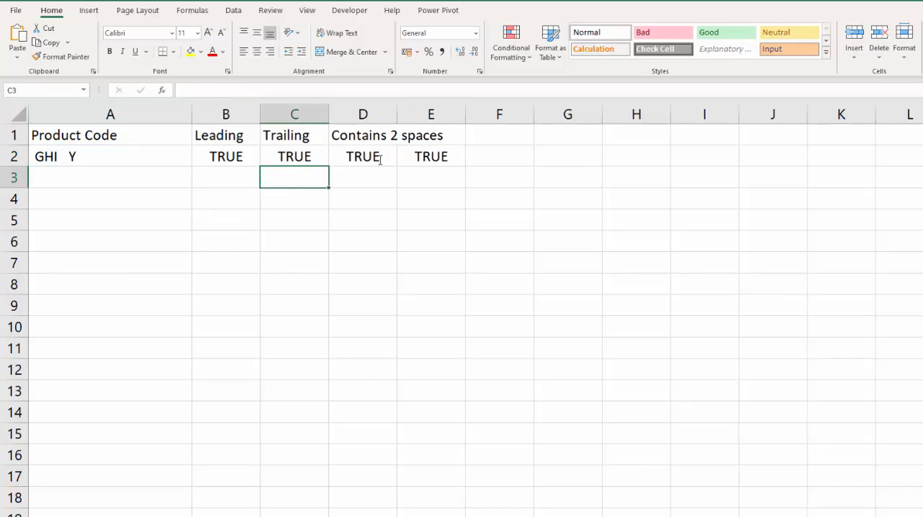
type("=OR(LEFT(A2)=\" \")")
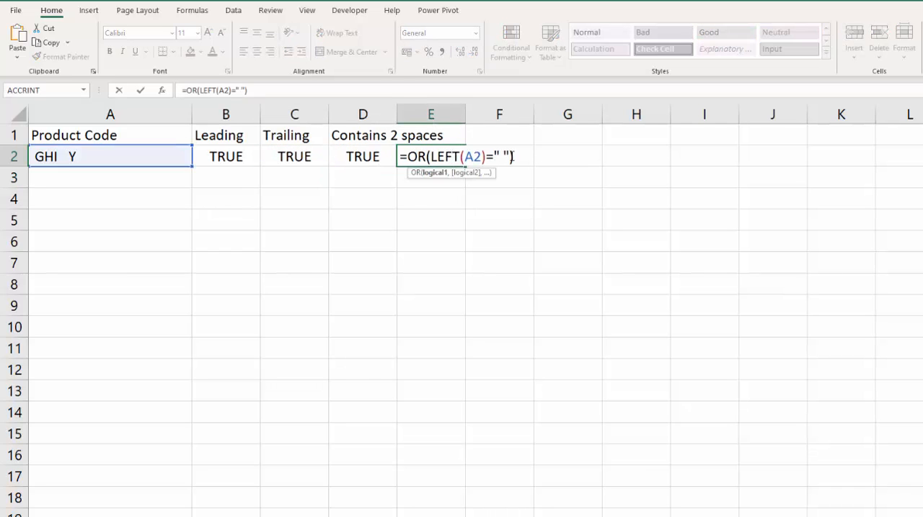
type(",")
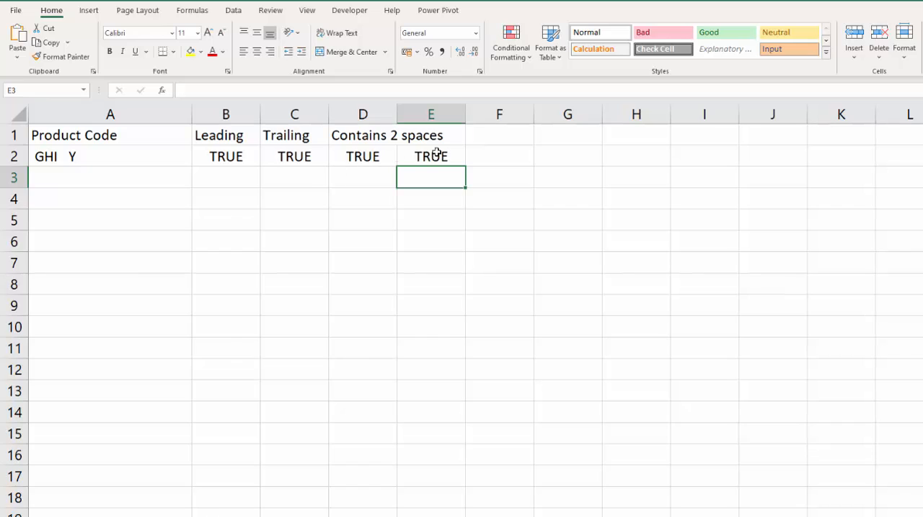
mouse_move(274, 170)
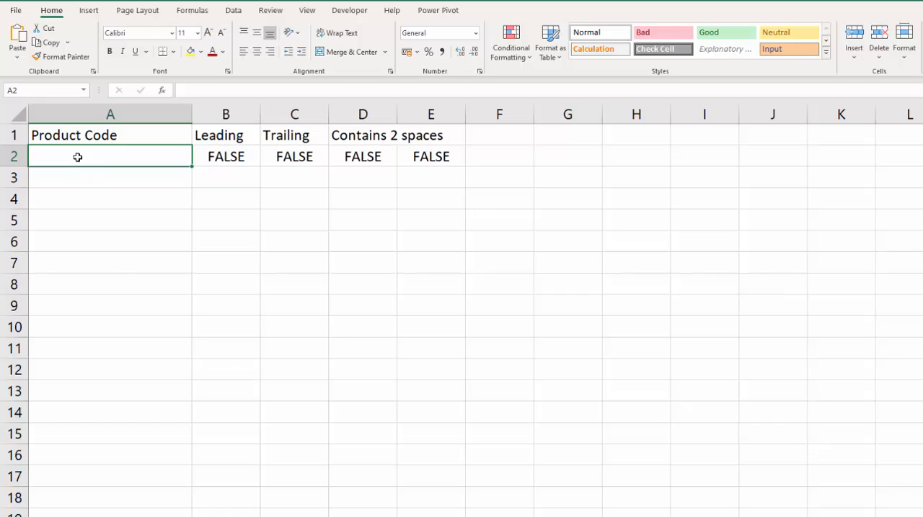
Step: Retype test codes in A2 with trailing and double spaces to watch columns B–E update
type("ght")
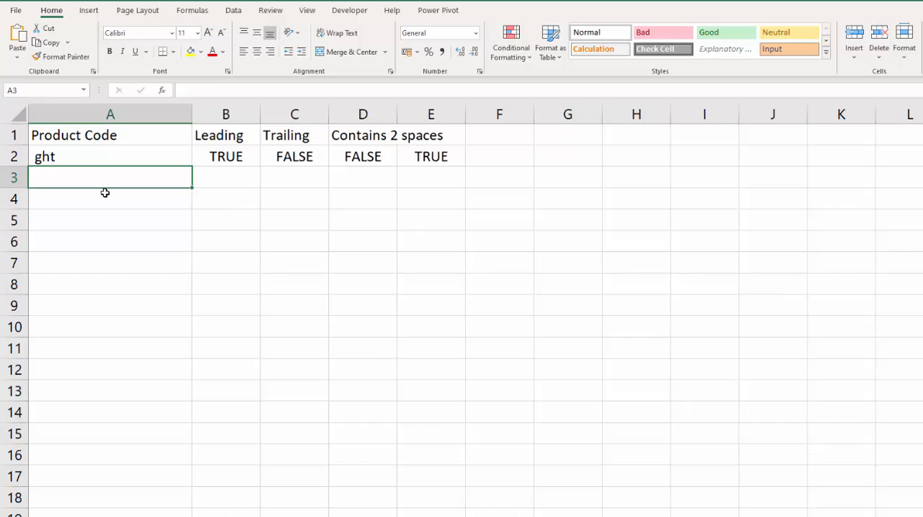
left_click(110, 156)
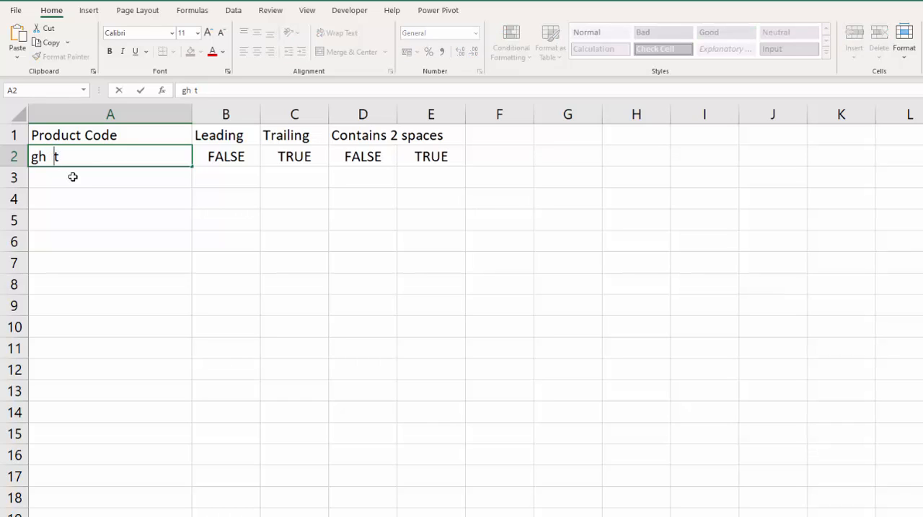
key("Return")
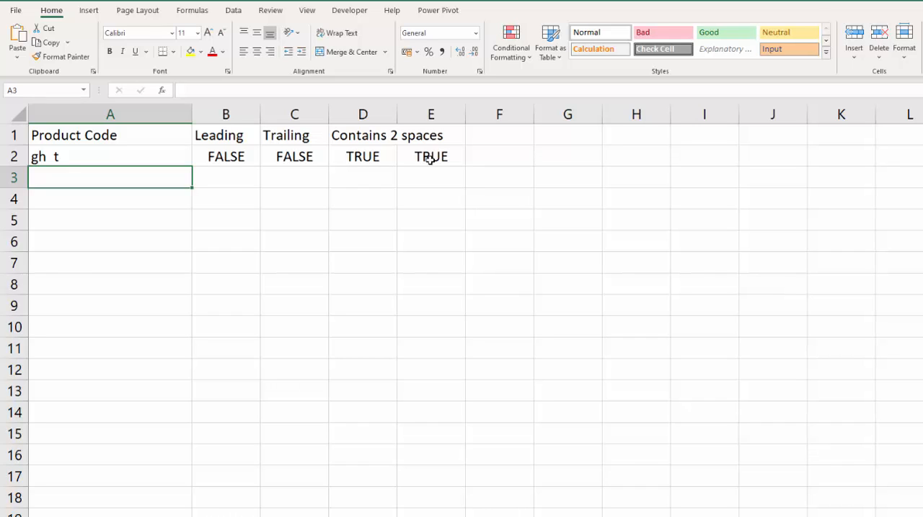
left_click(110, 156)
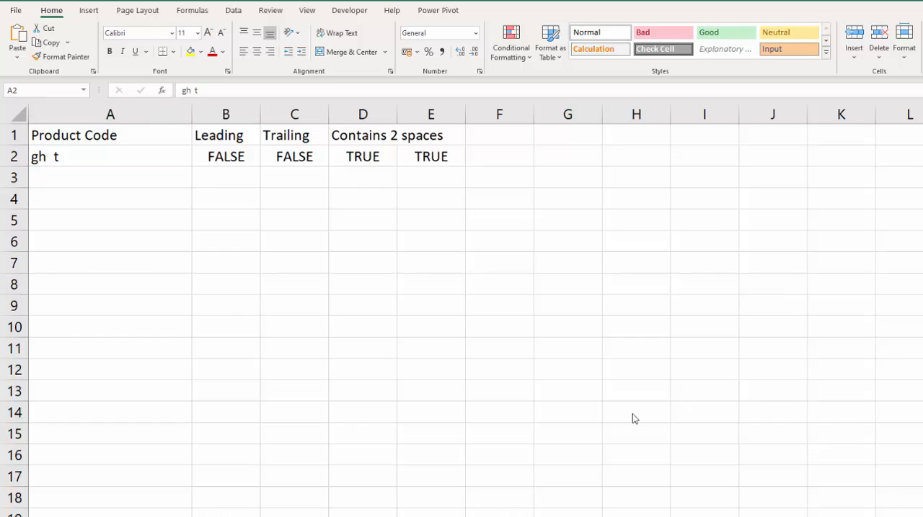
mouse_move(81, 167)
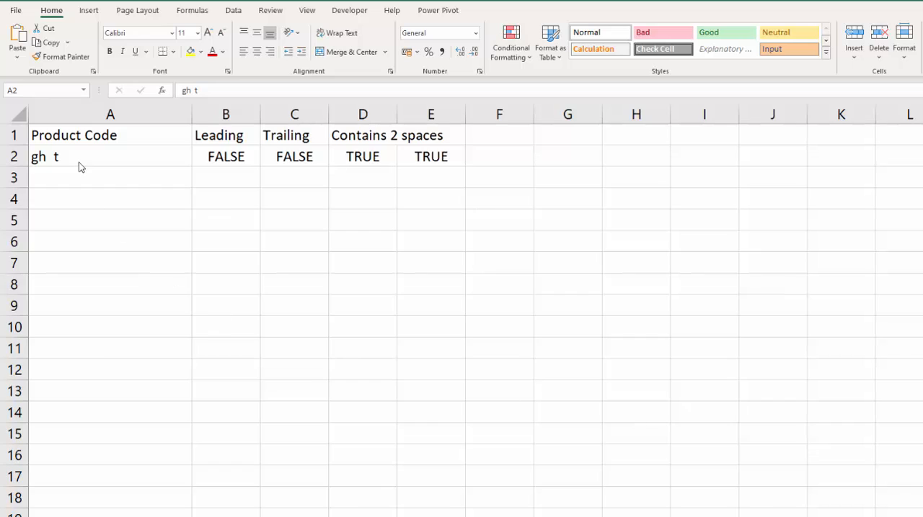
mouse_move(98, 318)
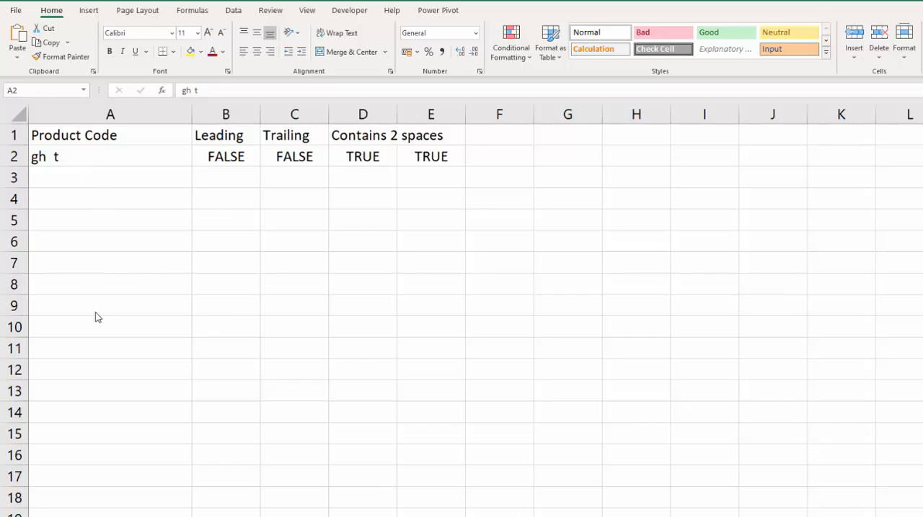
mouse_move(86, 167)
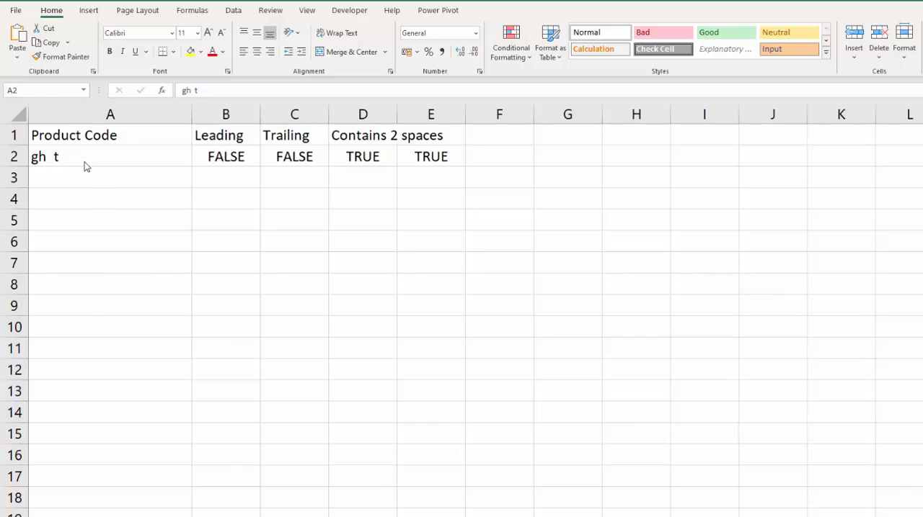
mouse_move(409, 156)
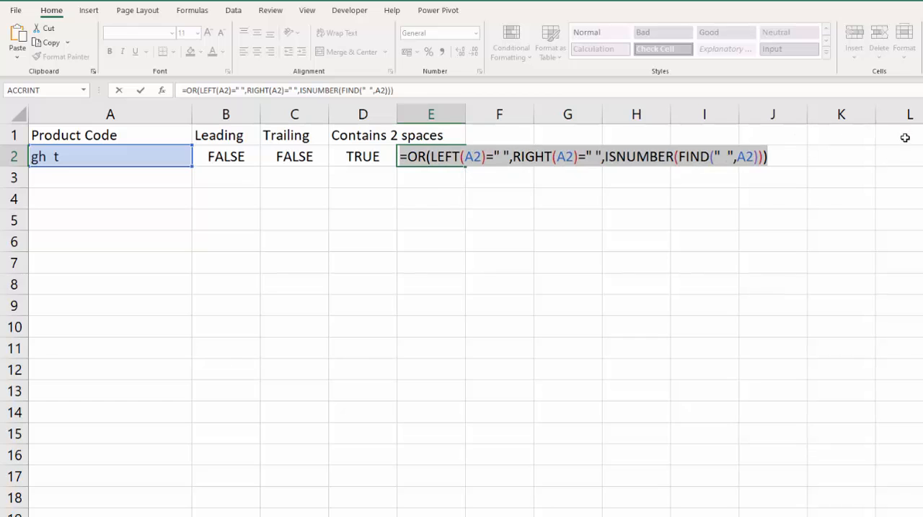
key("Return")
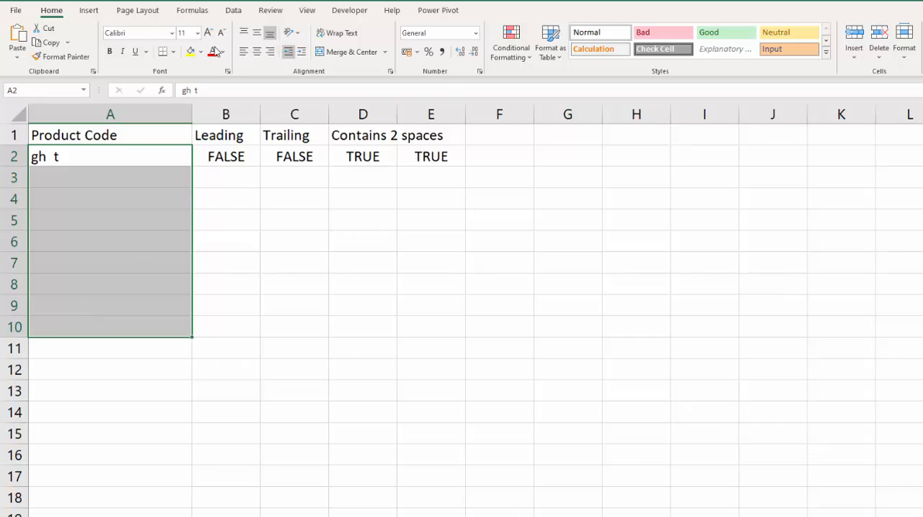
mouse_move(510, 43)
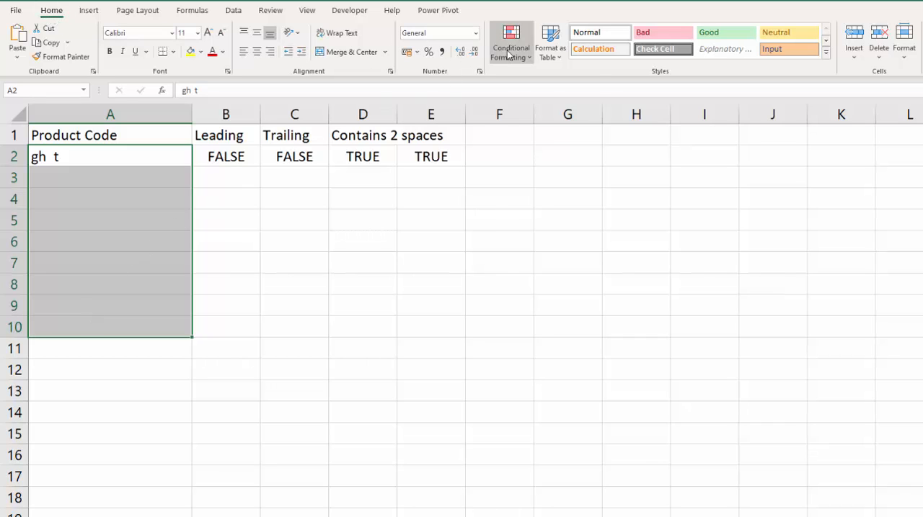
Step: Create a formula-based conditional formatting rule using =OR(LEFT(A2)=" ",RIGHT(A2)=" ",ISNUMBER(FIND(" ",A2)))
left_click(511, 42)
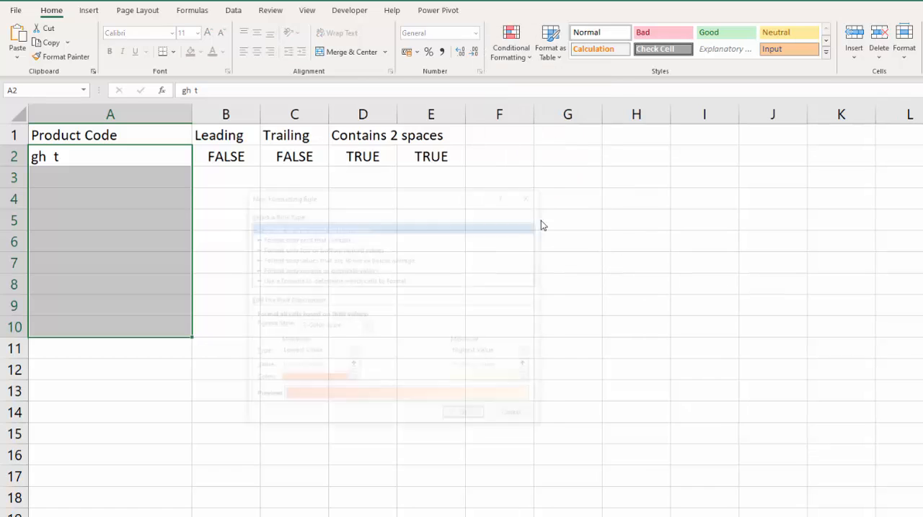
left_click(331, 280)
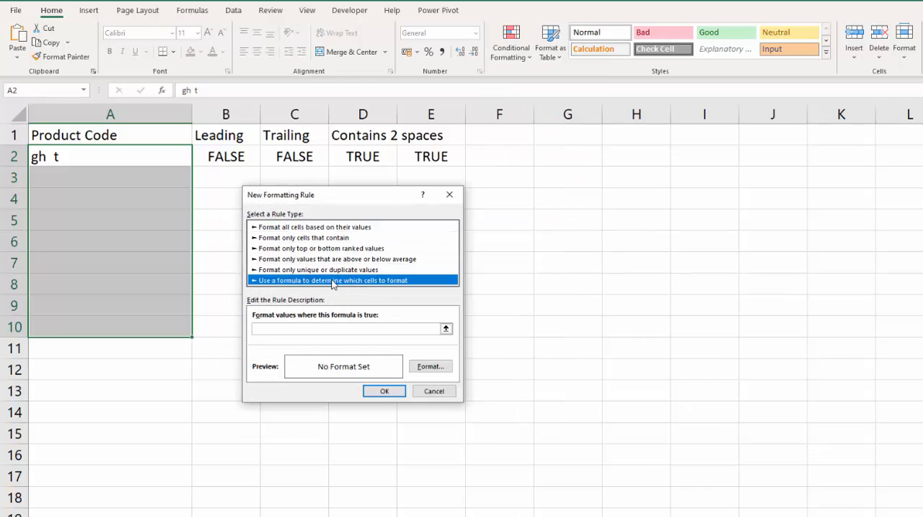
mouse_move(277, 320)
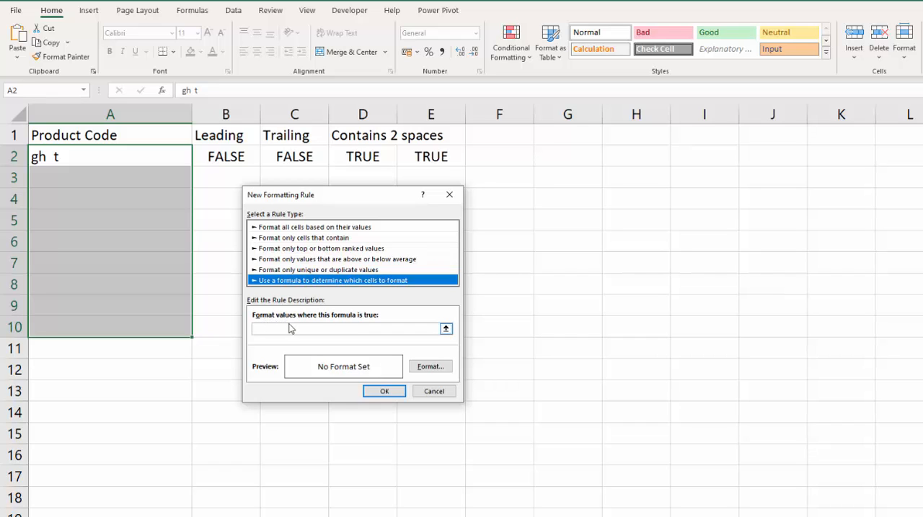
type("=OR(LEFT(A2)=\" \",RIGHT(A2)=\" \",ISNUMBER(FIND(\"  \",A2)))")
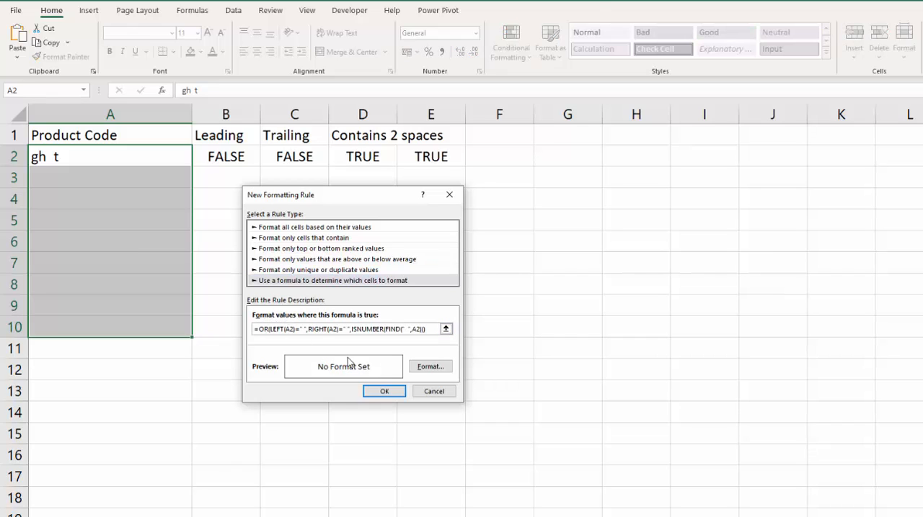
Step: Give the rule a red fill and confirm it, turning the spaced code in A2 red
left_click(430, 366)
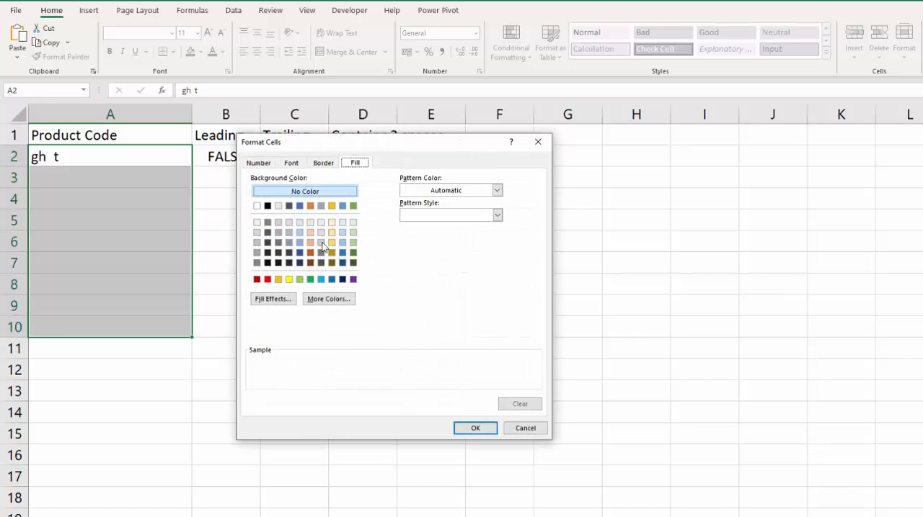
left_click(256, 279)
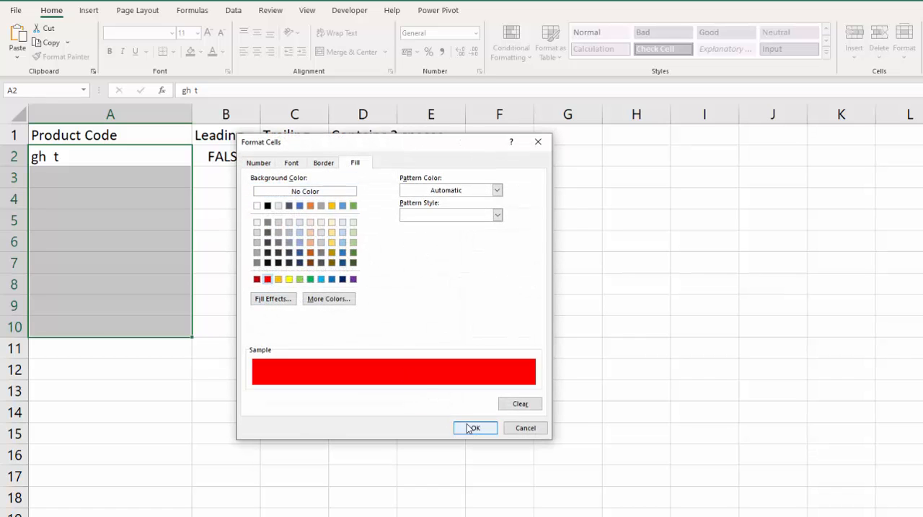
left_click(474, 428)
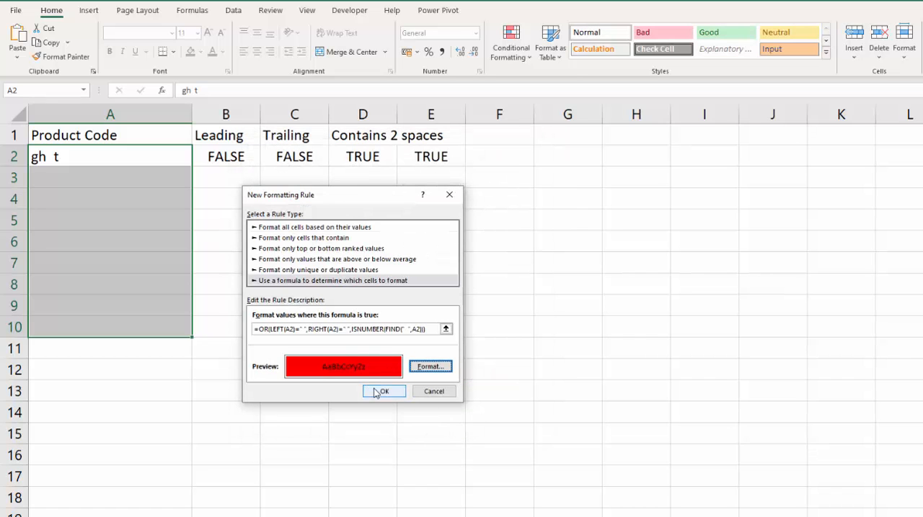
left_click(383, 392)
type("GHT")
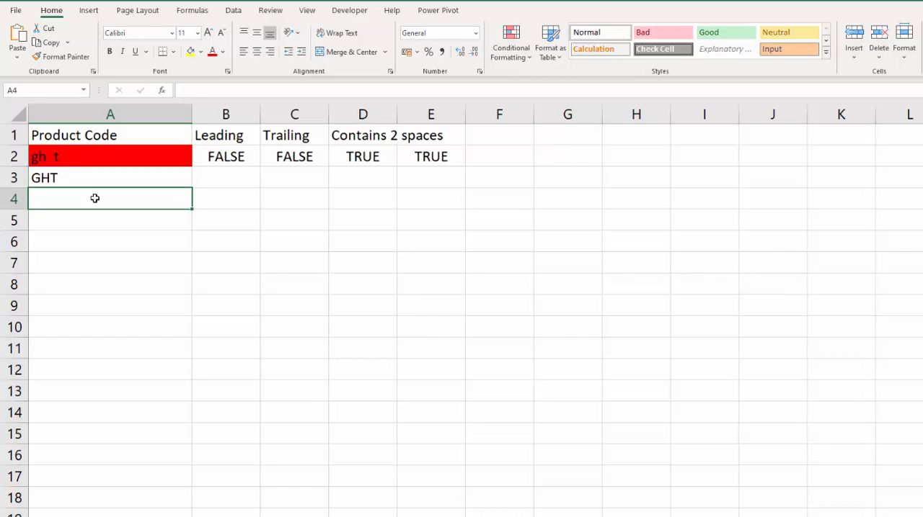
Step: Enter a test code with a leading space in A4 to confirm it fills red
type("vbS")
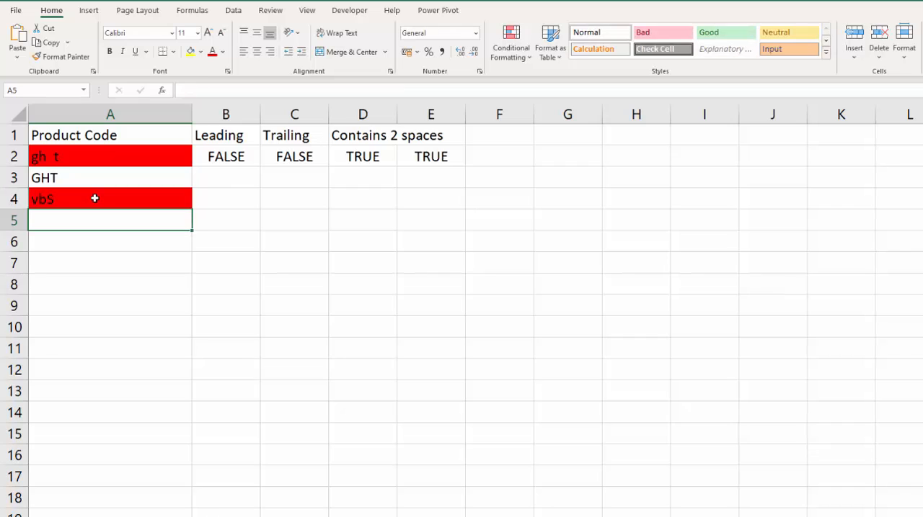
mouse_move(80, 196)
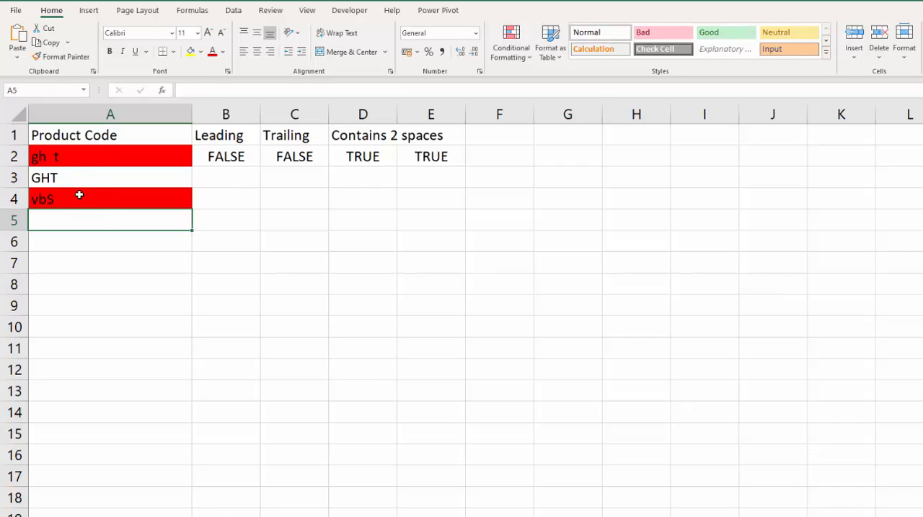
mouse_move(75, 156)
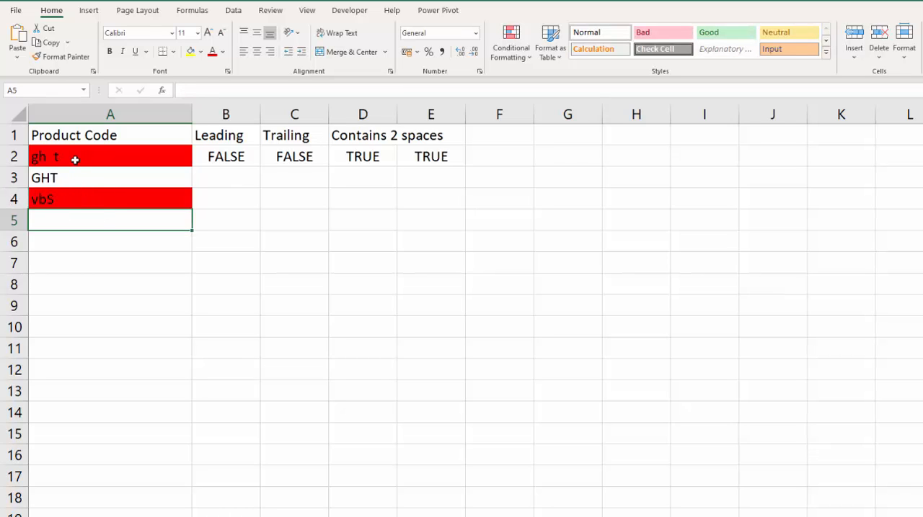
mouse_move(670, 428)
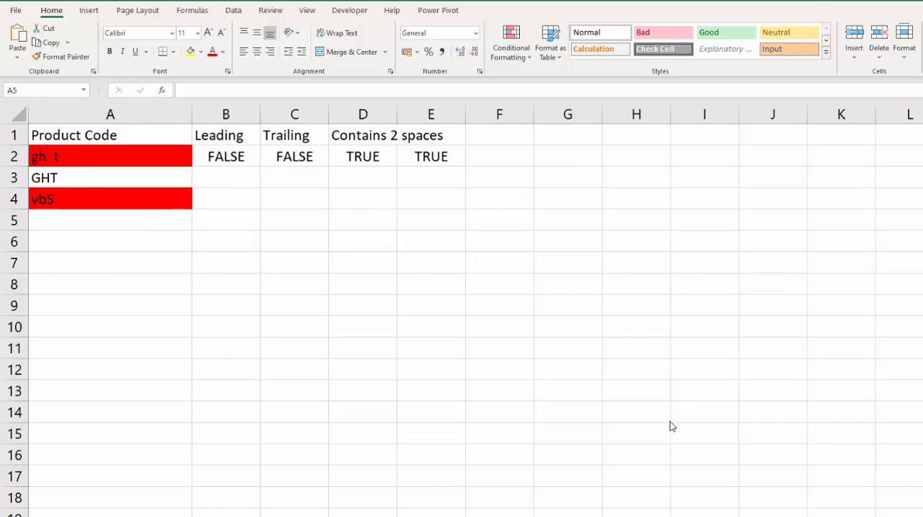
mouse_move(79, 212)
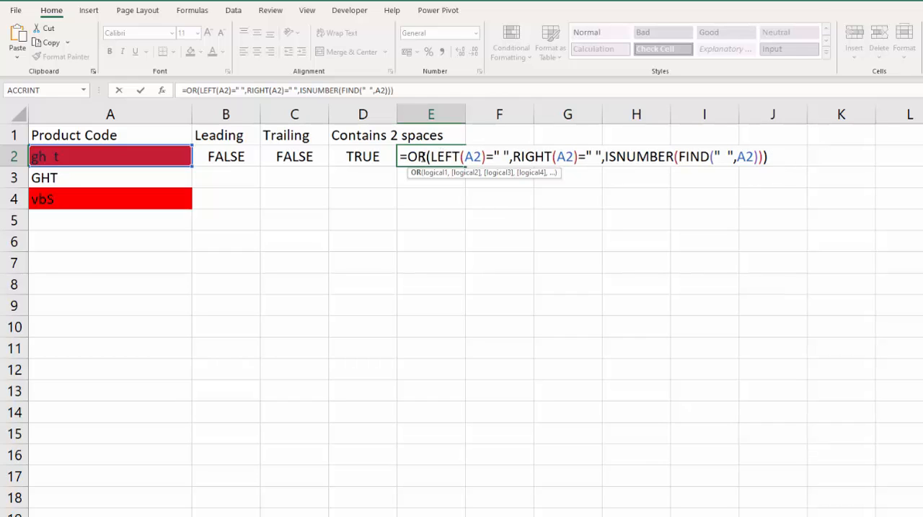
mouse_move(470, 159)
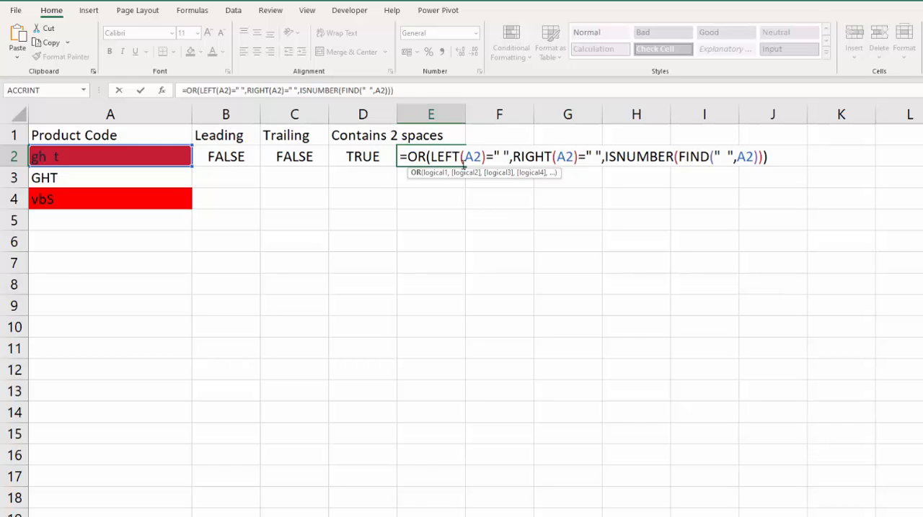
mouse_move(369, 136)
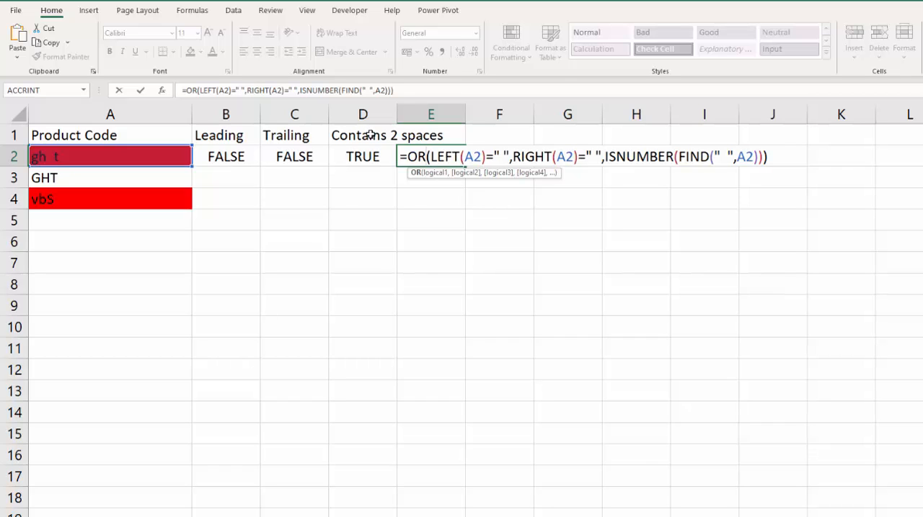
mouse_move(423, 178)
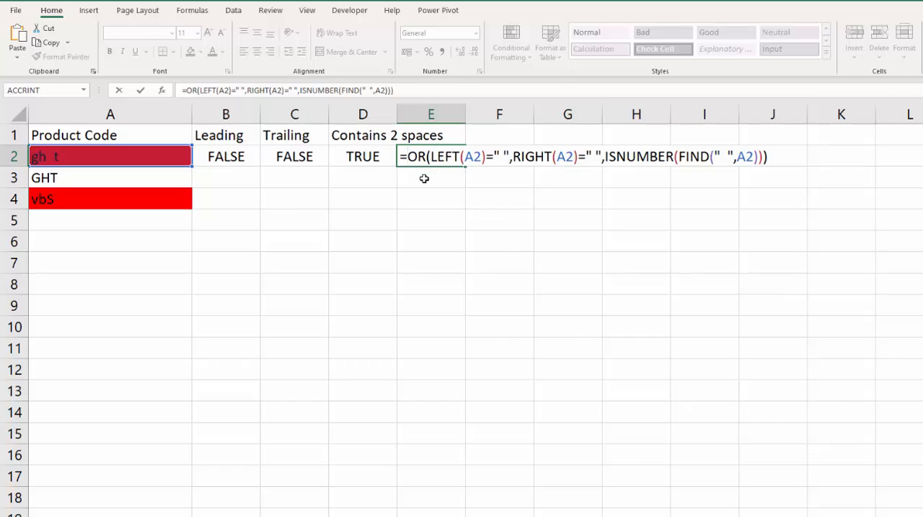
Step: Wrap the E2 OR space check in NOT so it returns FALSE for the double-spaced code
type("n")
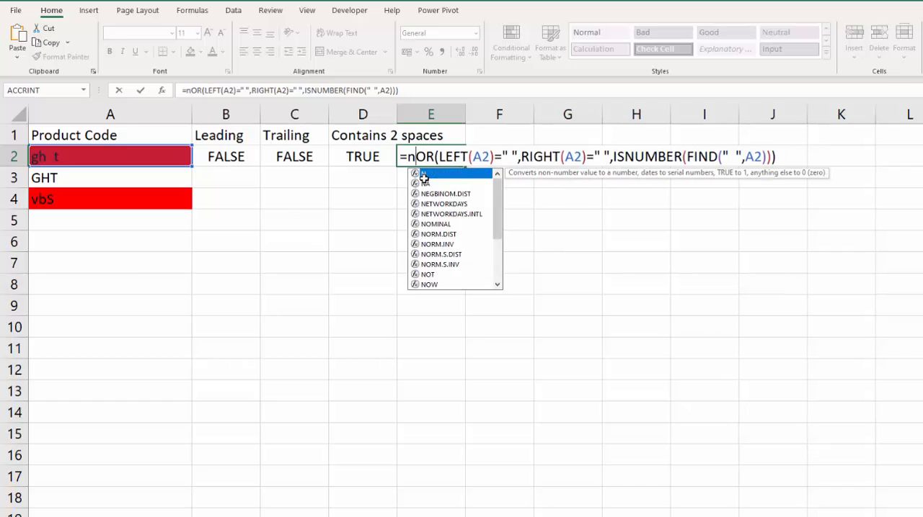
type("O")
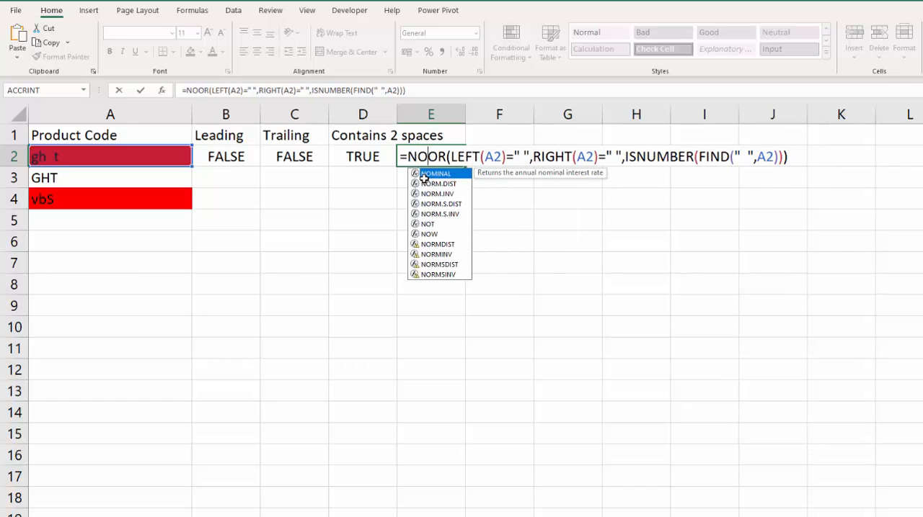
left_click(427, 225)
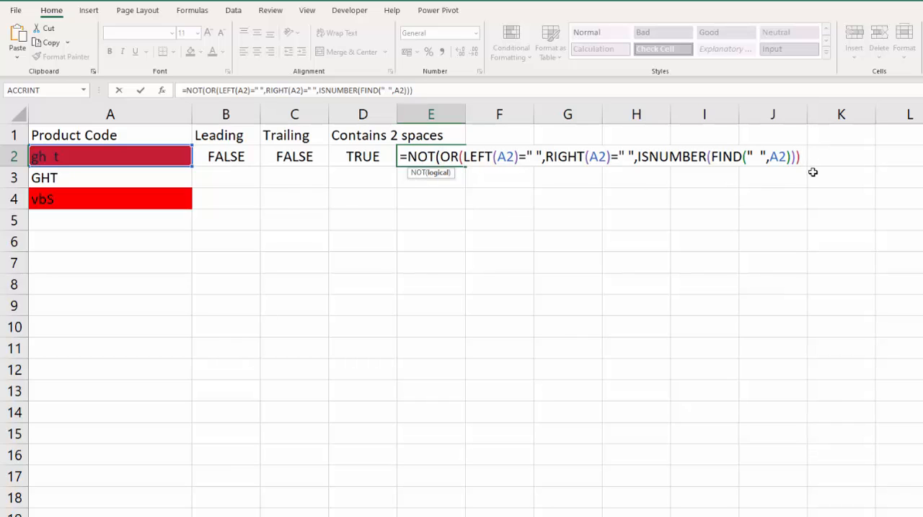
key("Return")
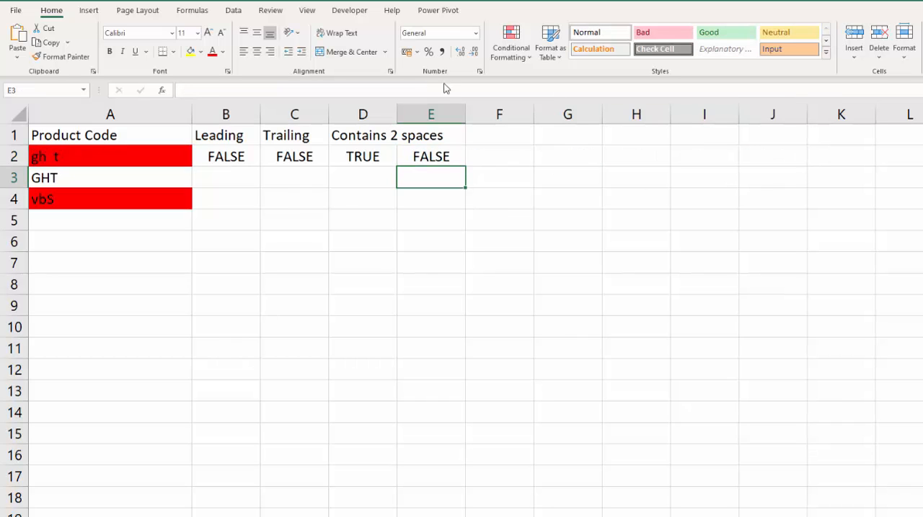
type("=NOT(OR(LEFT(A2)=\" \",RIGHT(A2)=\" \",ISNUMBER(FIND(\" \",A2))))")
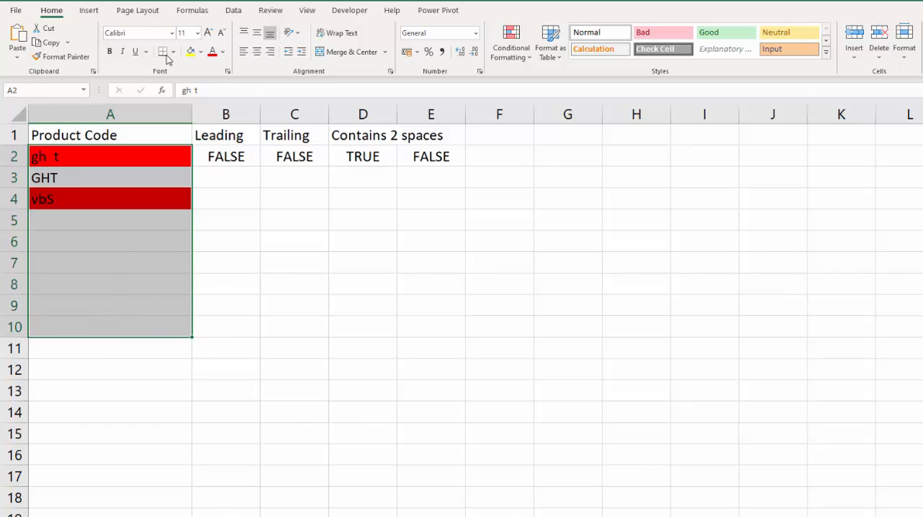
Step: Give the Product Code cells a Custom validation with the NOT(OR(...)) formula rejecting leading, trailing or double spaces
left_click(233, 10)
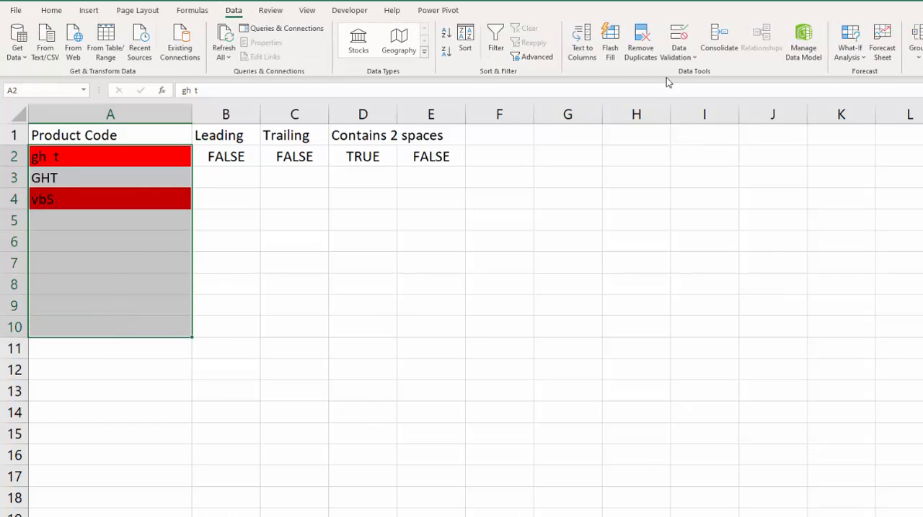
left_click(677, 40)
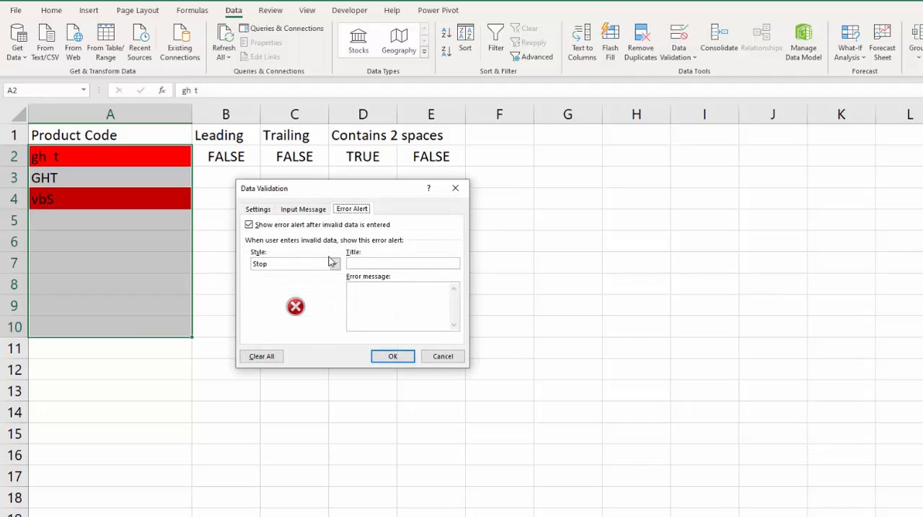
left_click(257, 209)
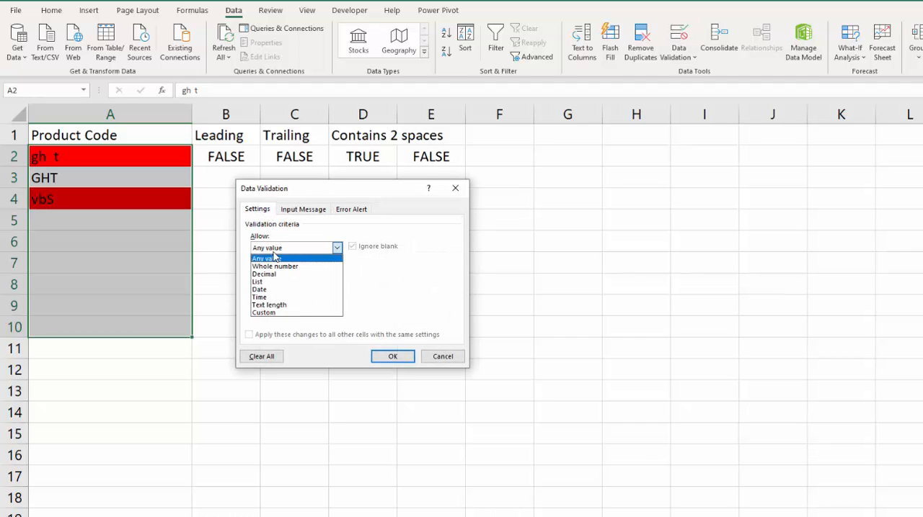
left_click(262, 312)
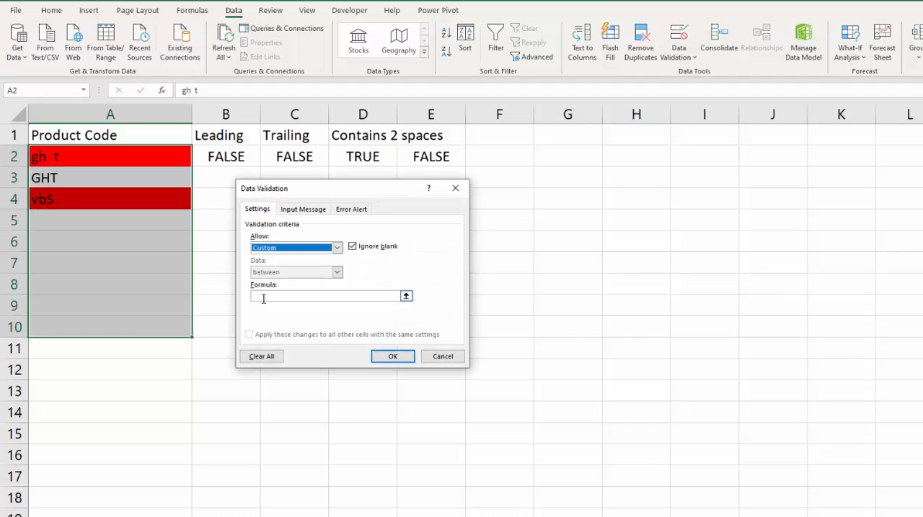
type("HT(A2)=\"\",ISNUMBER(FIND(\"  \",A2)))")
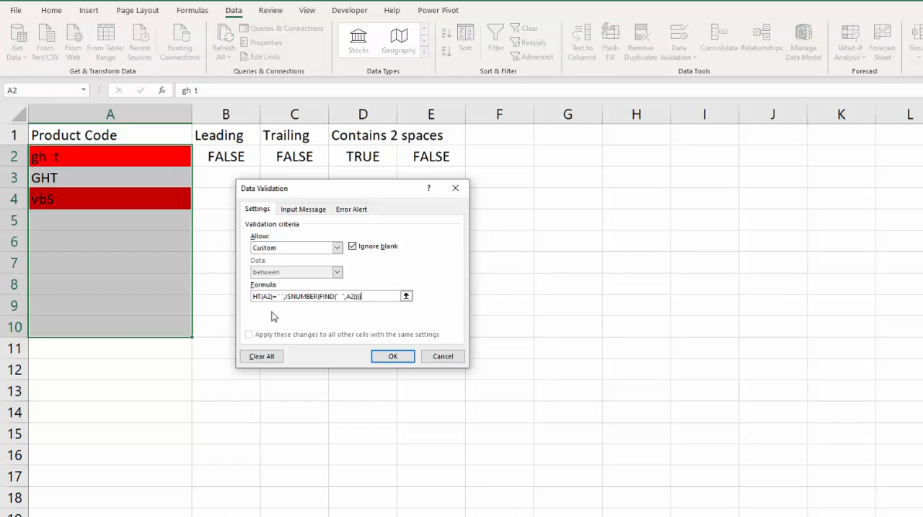
left_click(352, 209)
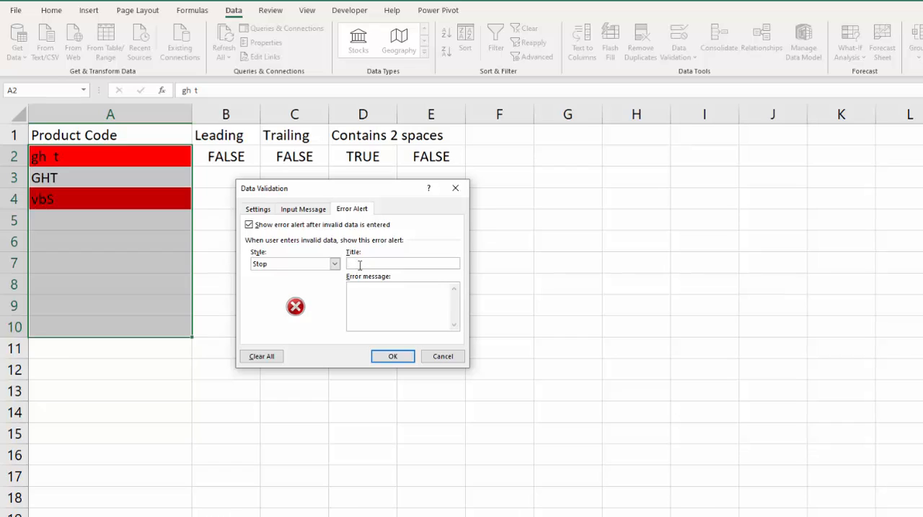
Step: Title the error alert 'Product Code'
type("Prod")
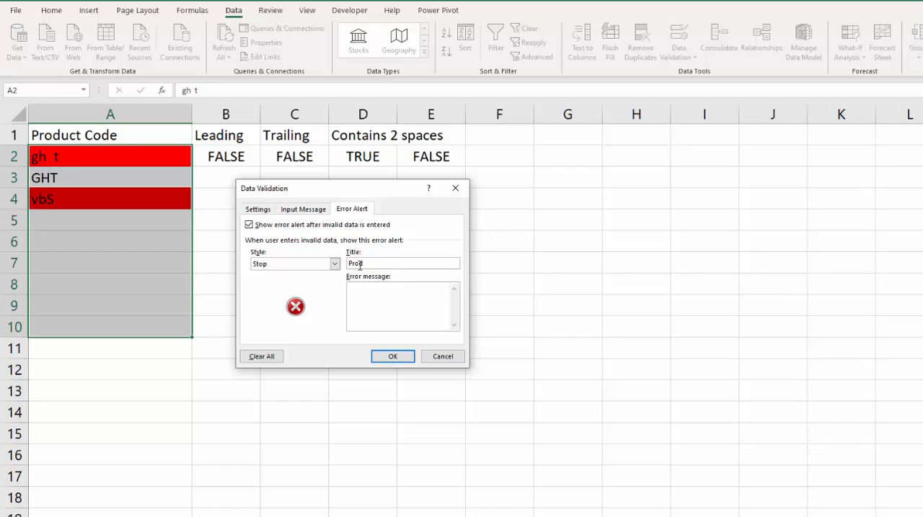
type("duct")
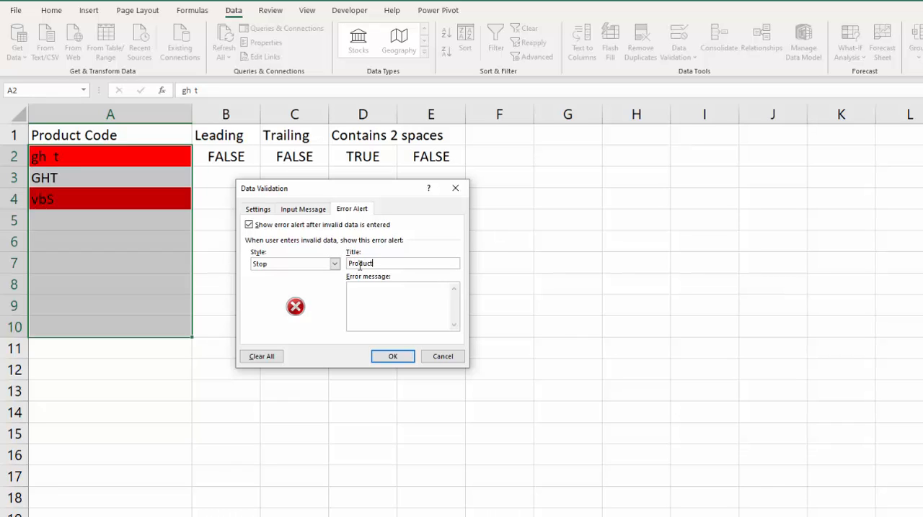
type("Code")
left_click(402, 307)
type("le")
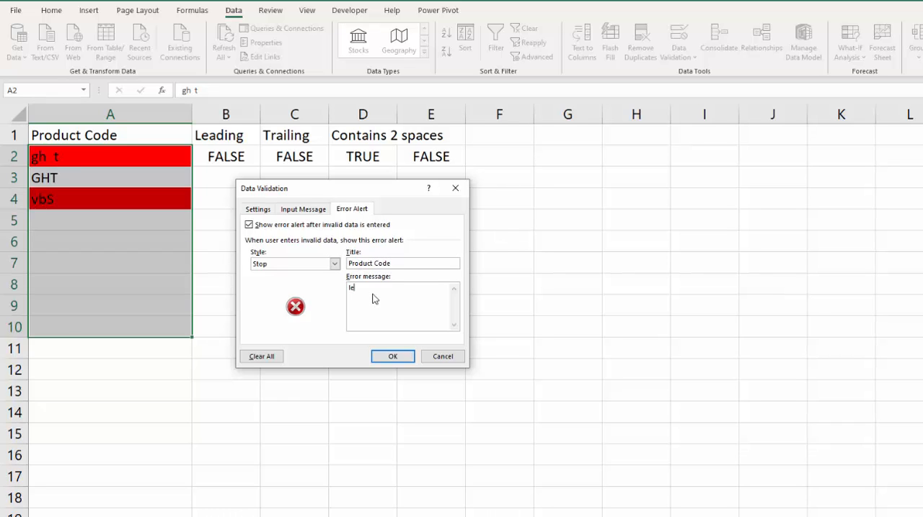
Step: Write the message asking to re-enter the product code without leading, trailing or double spaces, and save the rule
type("Please")
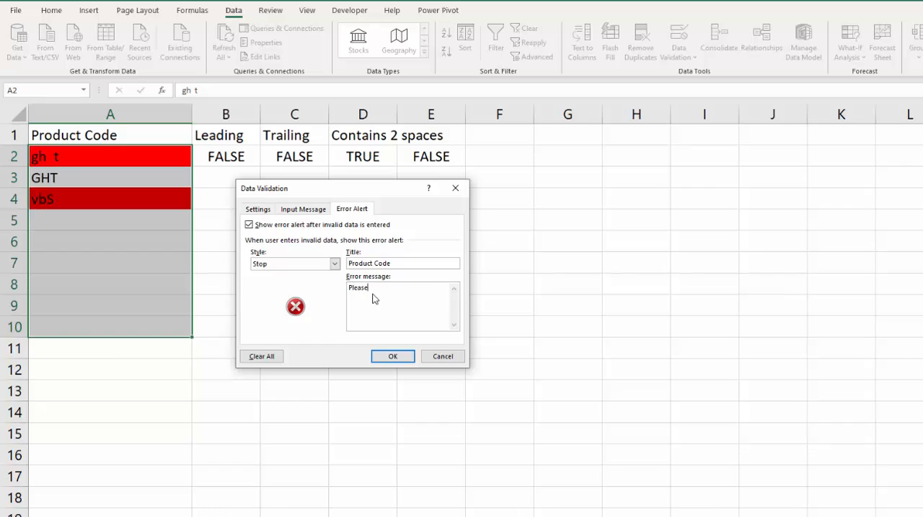
type("enter the p")
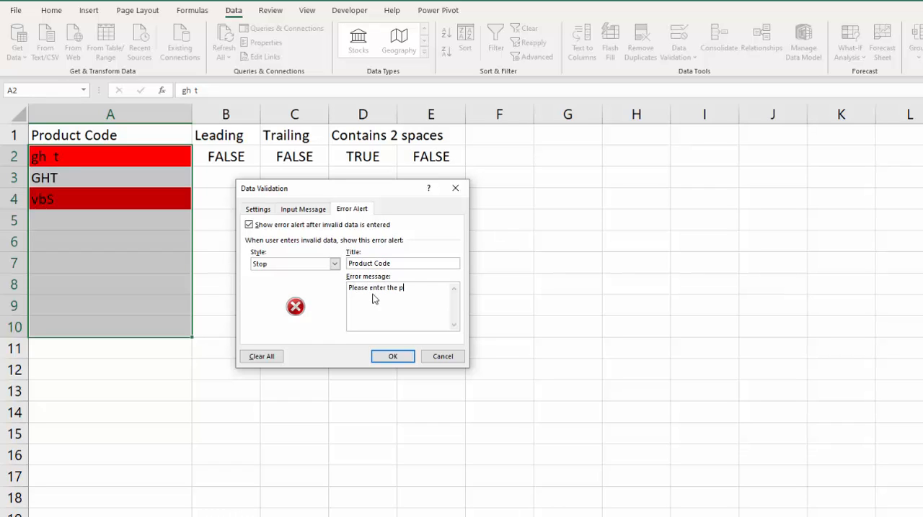
type("roduct")
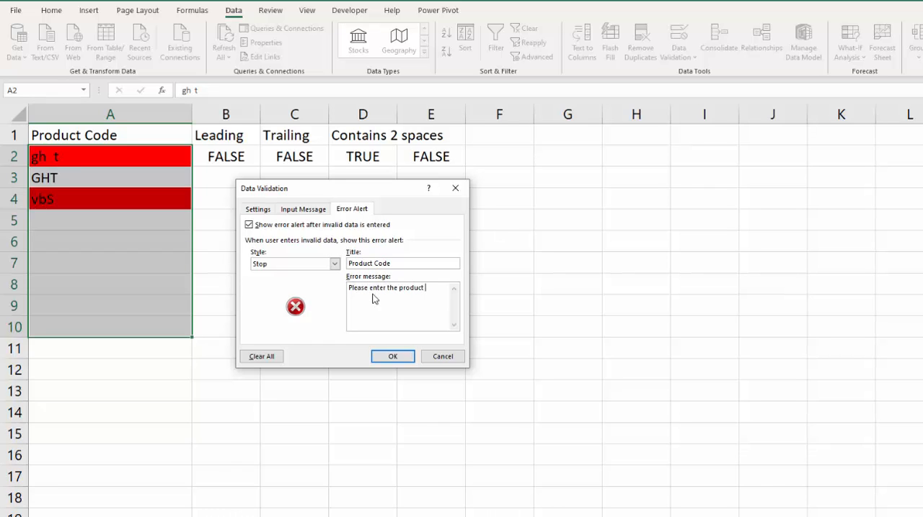
type("code again.")
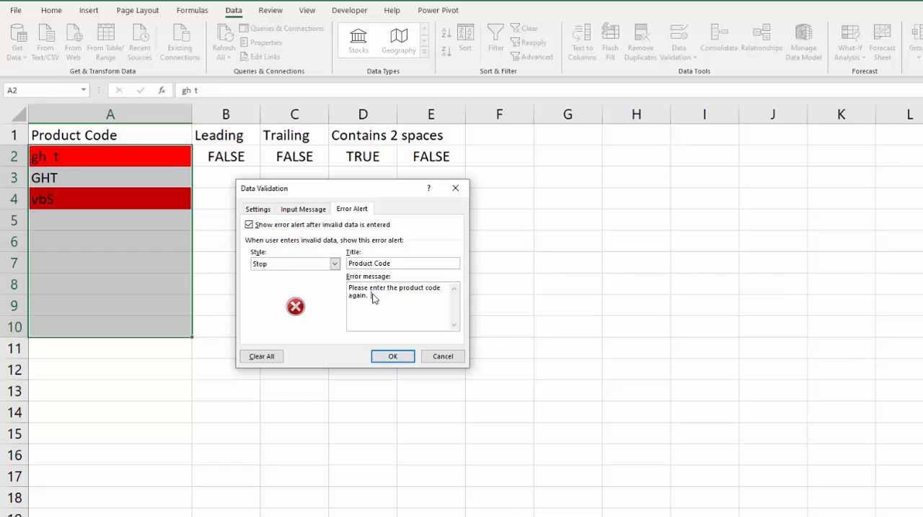
type("This time wi")
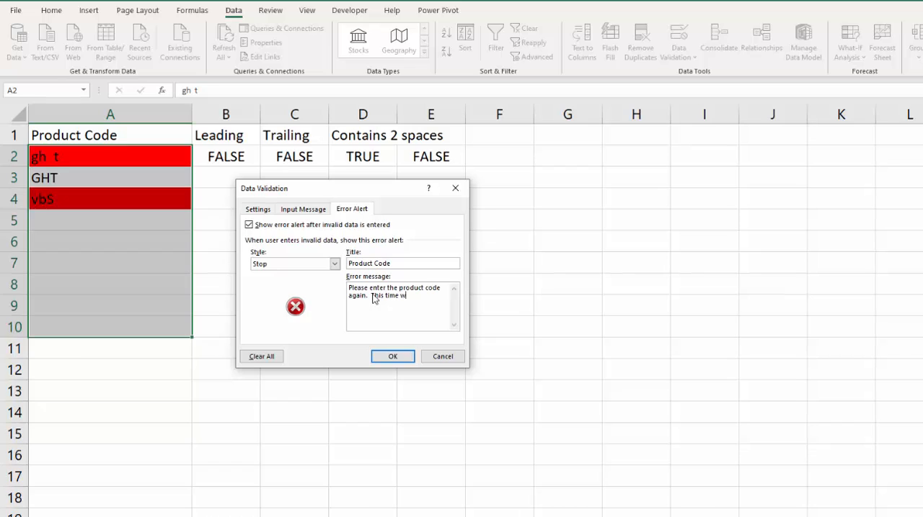
type("ithout leading/trailing")
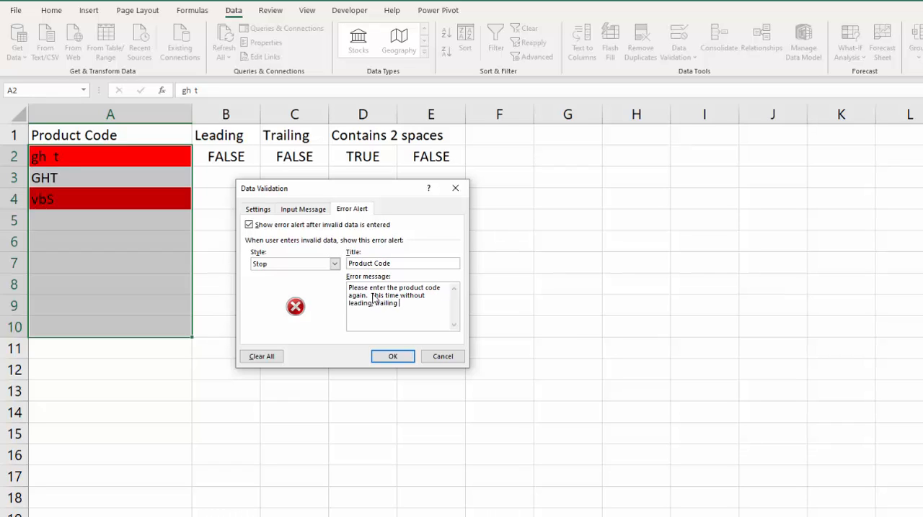
type("or double spaces.")
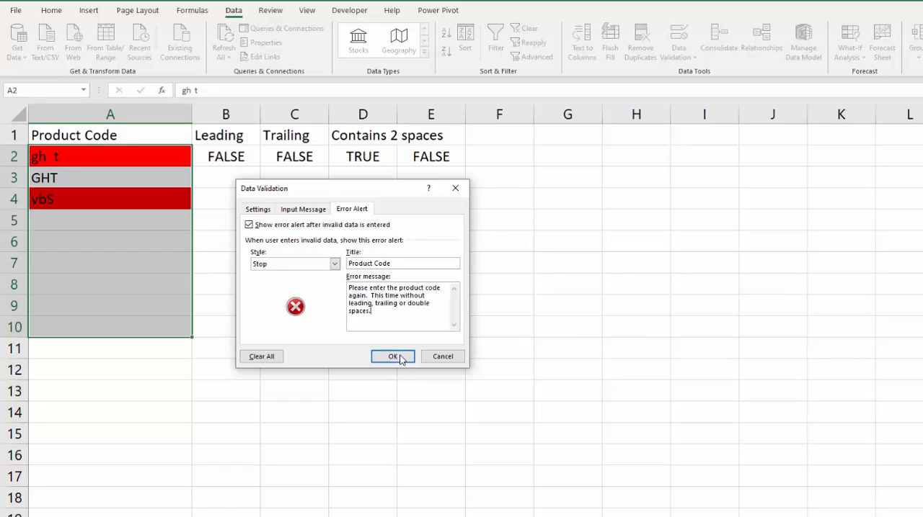
left_click(392, 357)
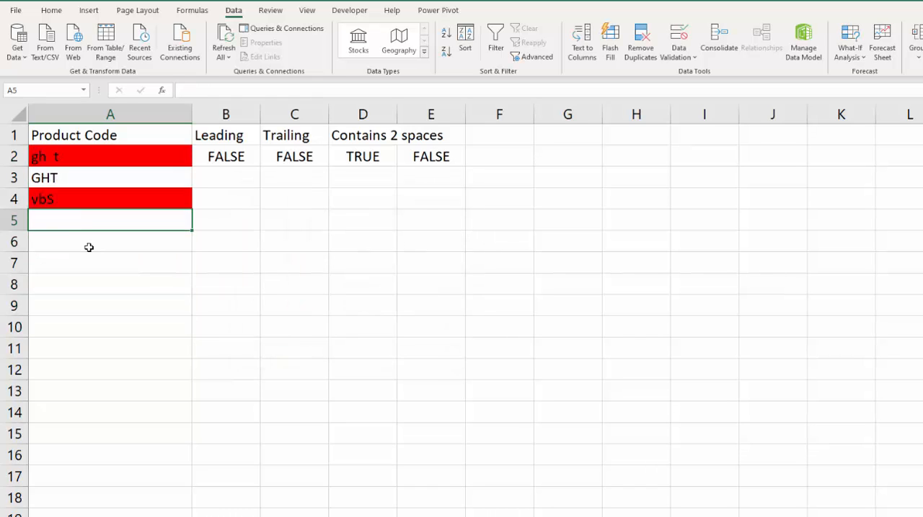
Step: Test the rule in A5 with a spaced code that triggers the Product Code alert
type("vbS")
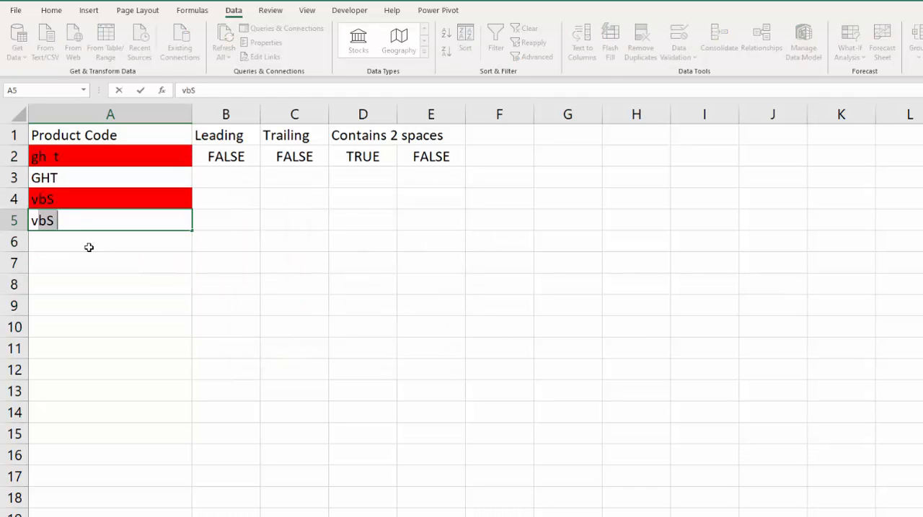
key("Backspace")
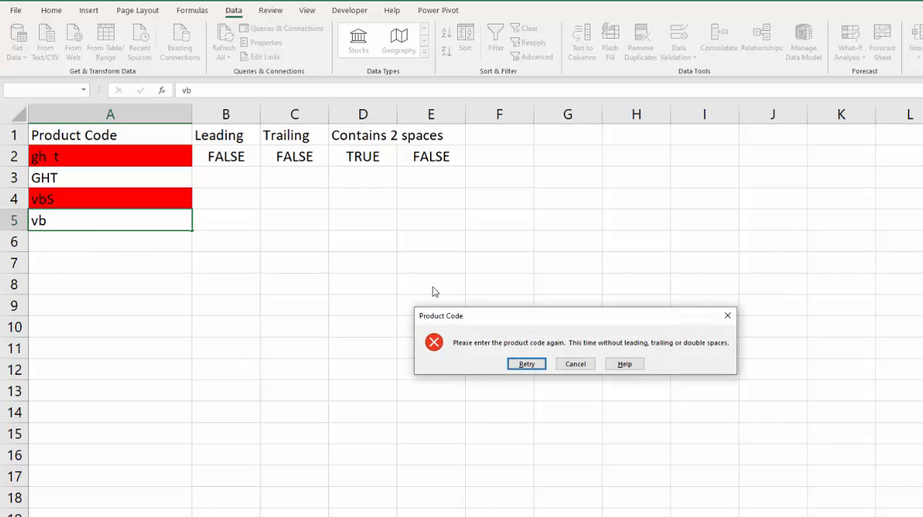
mouse_move(573, 363)
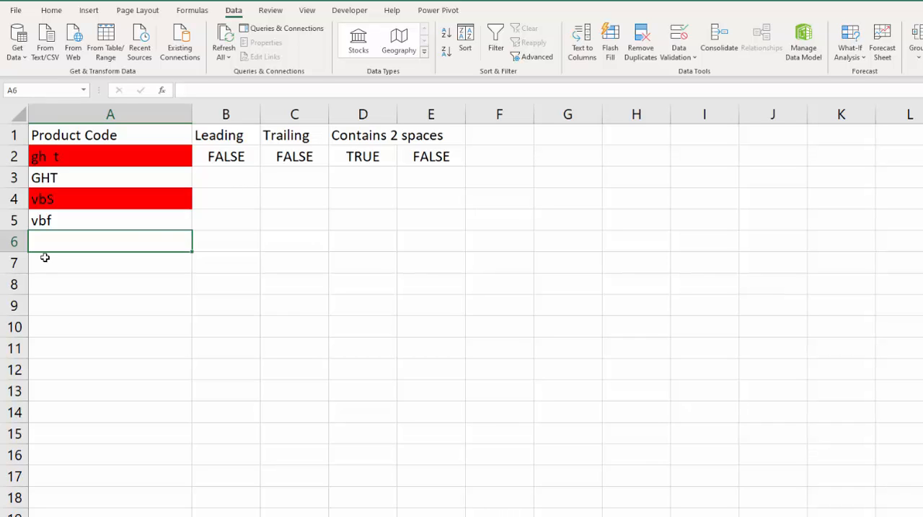
mouse_move(32, 346)
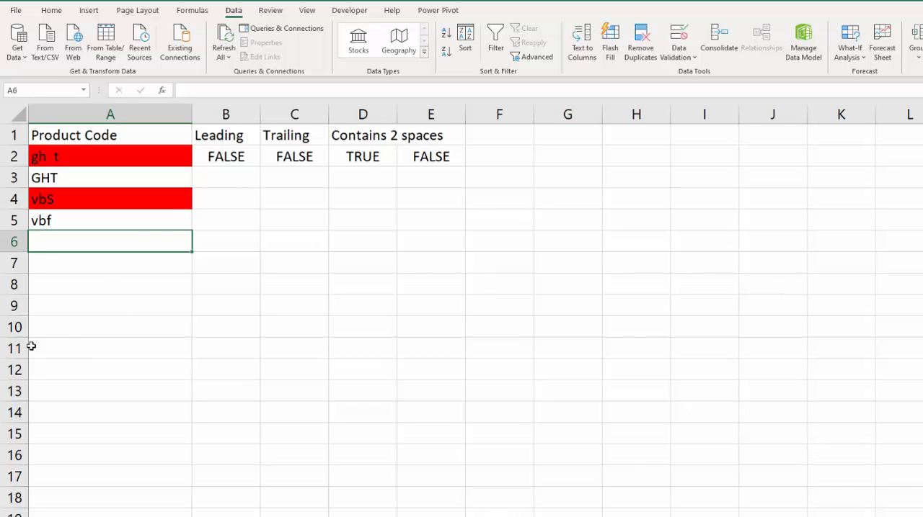